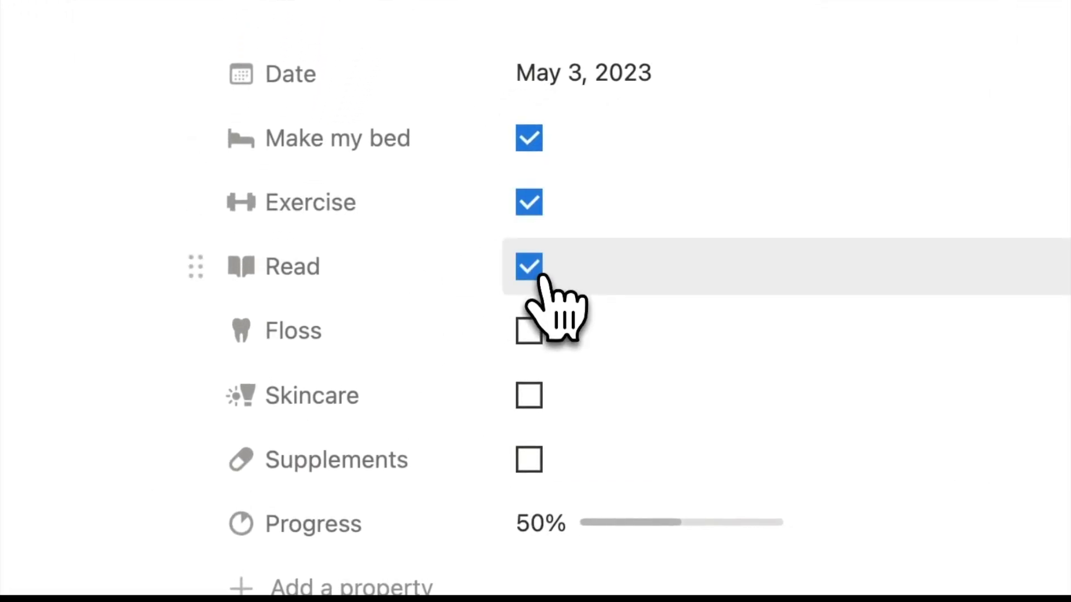
Check Floss and Skincare on the May 3, 2023 entry so Progress reaches 100%.
left_click(528, 331)
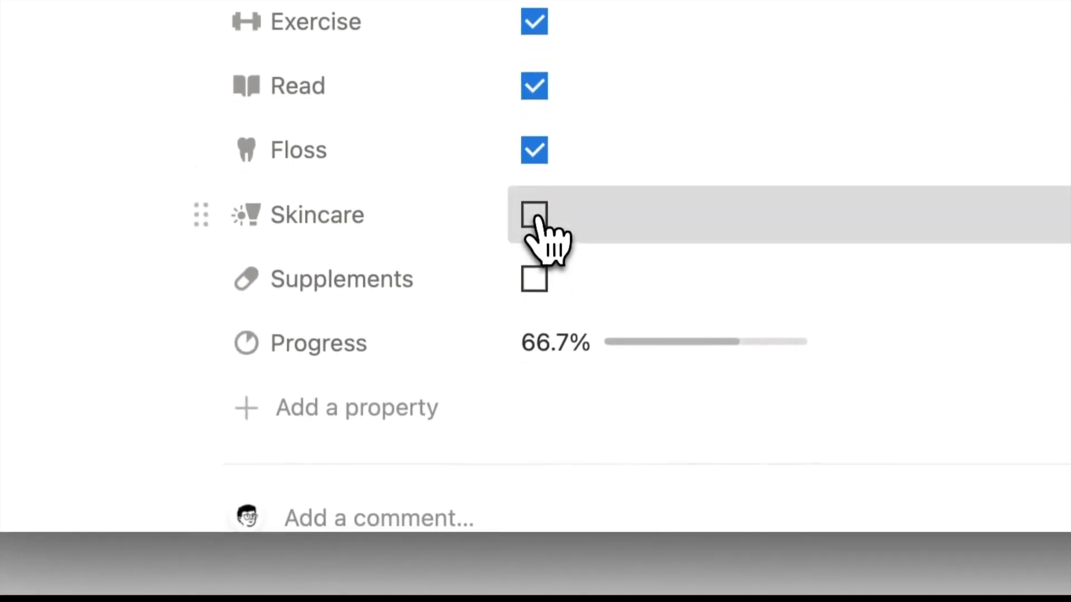
left_click(534, 214)
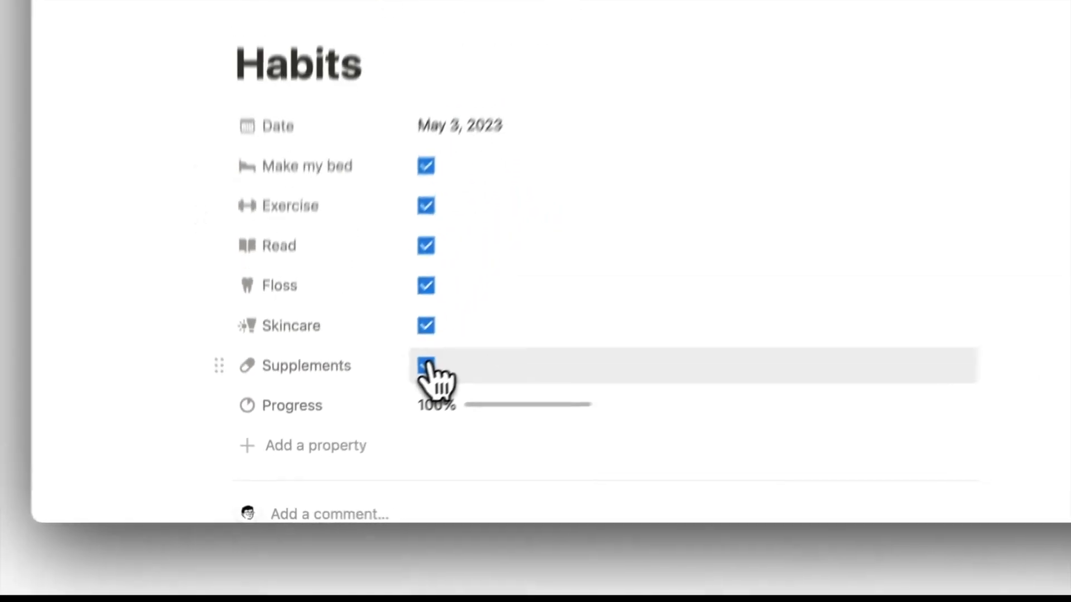
Create a full-width page titled Habit Tracker with a checkmark icon and start a calendar block via /cal.
left_click(202, 38)
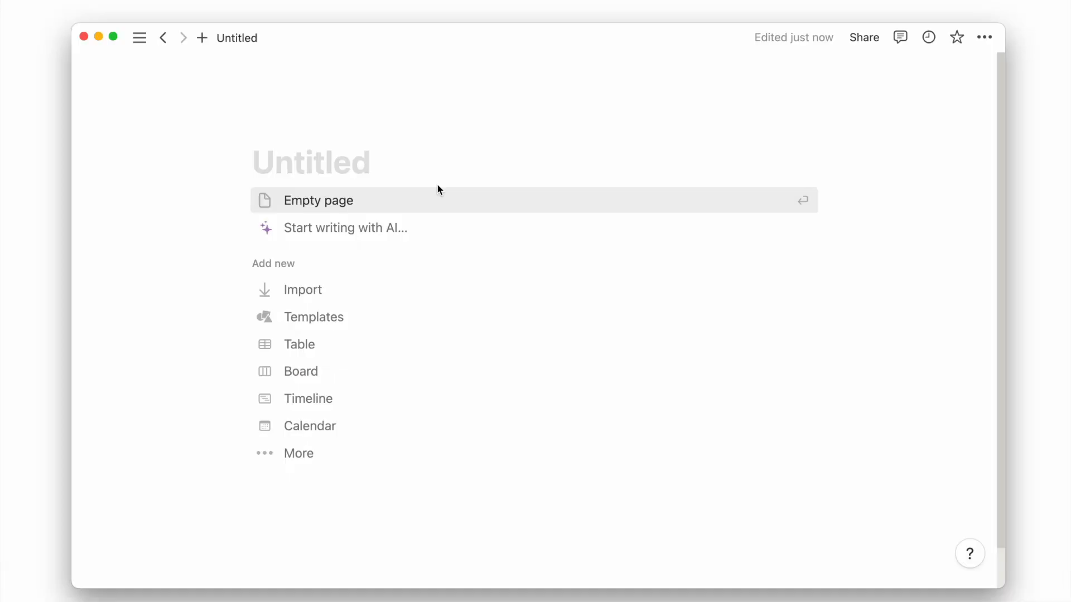
left_click(985, 38)
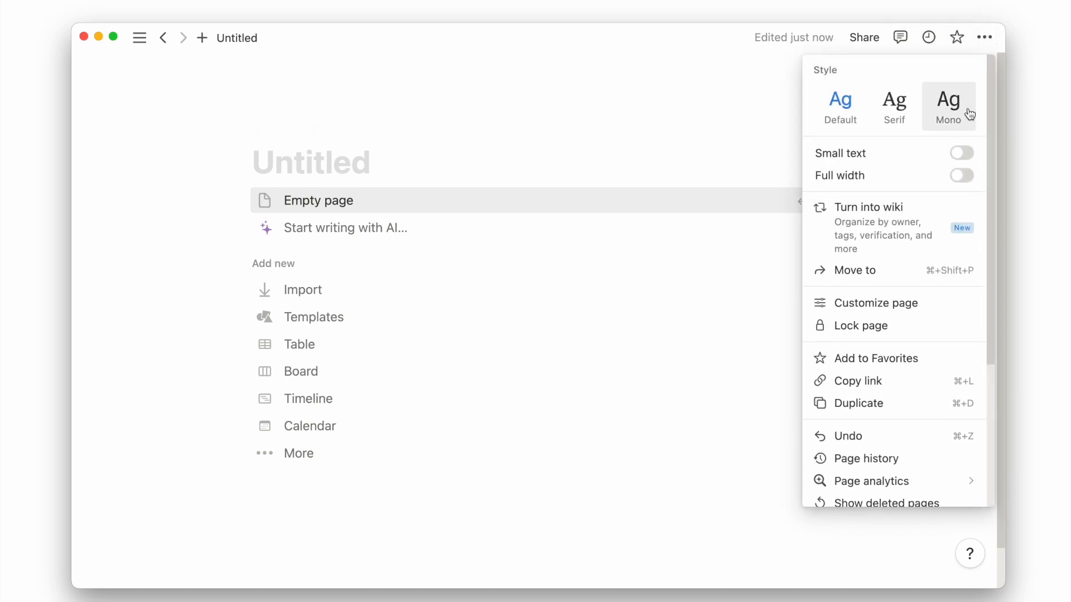
left_click(960, 175)
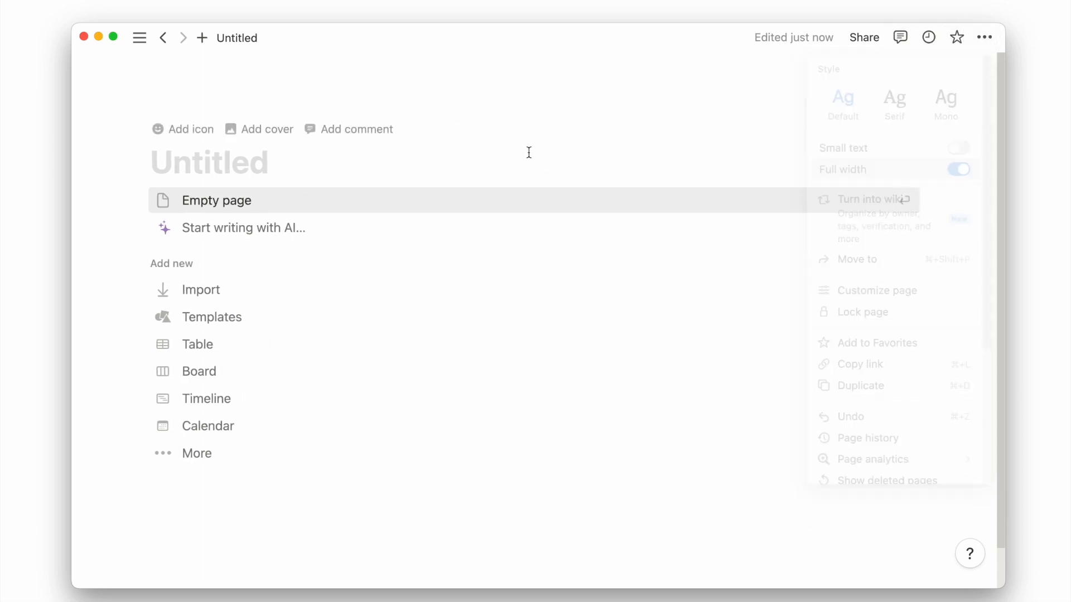
type("Habit Tracker")
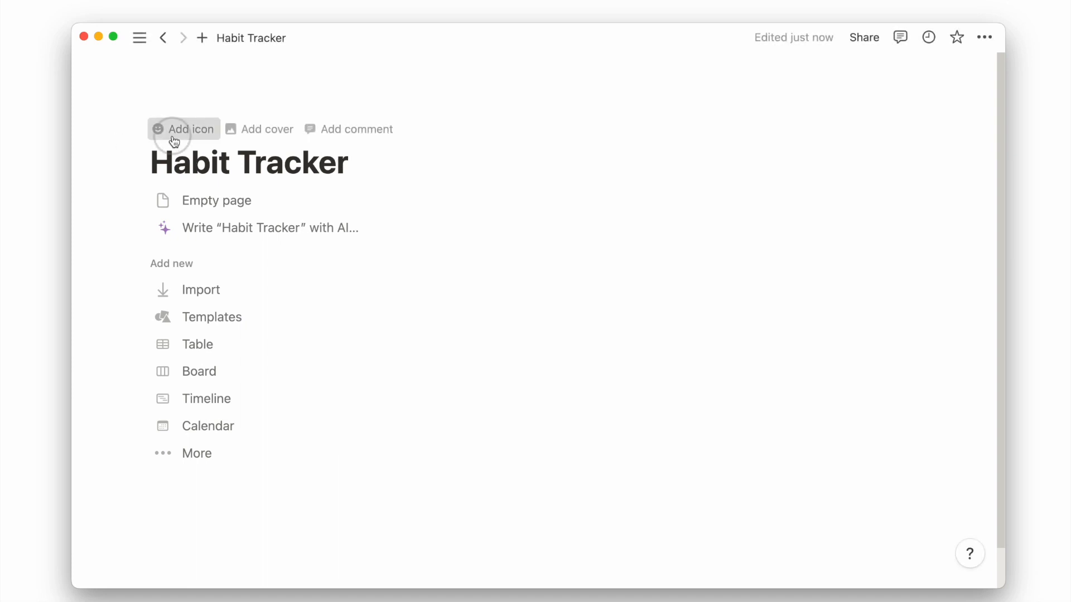
left_click(183, 130)
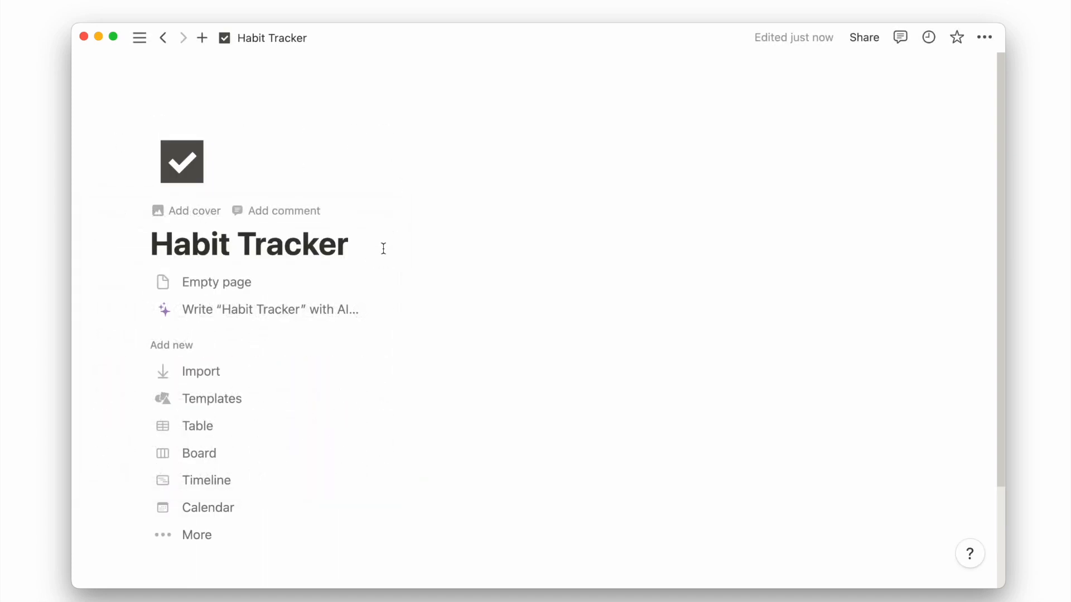
type("/cal")
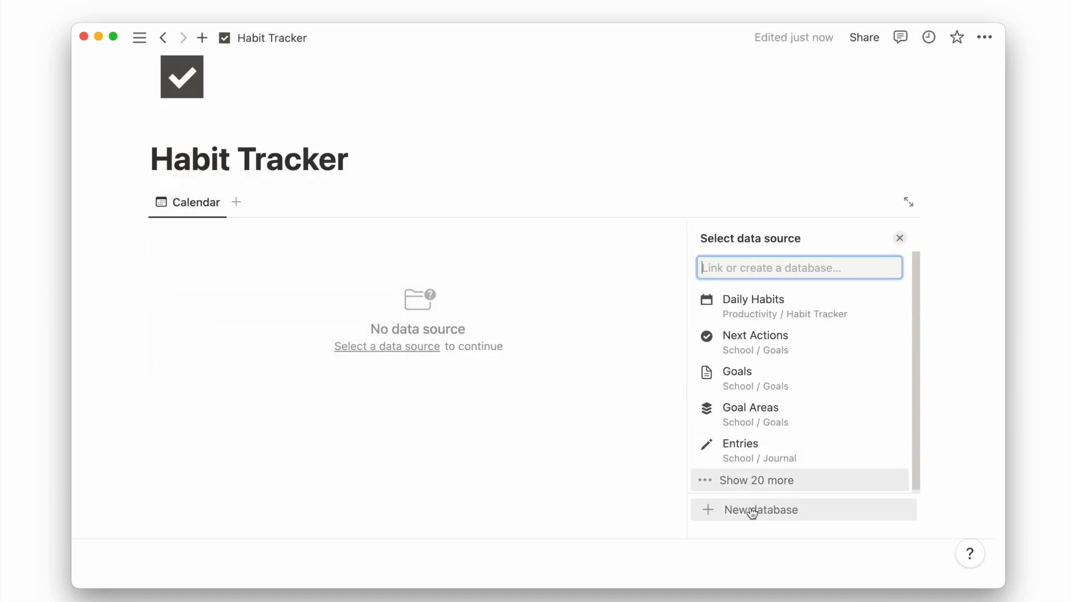
Create a new database for the calendar and show its Weekly view one week at a time.
left_click(762, 509)
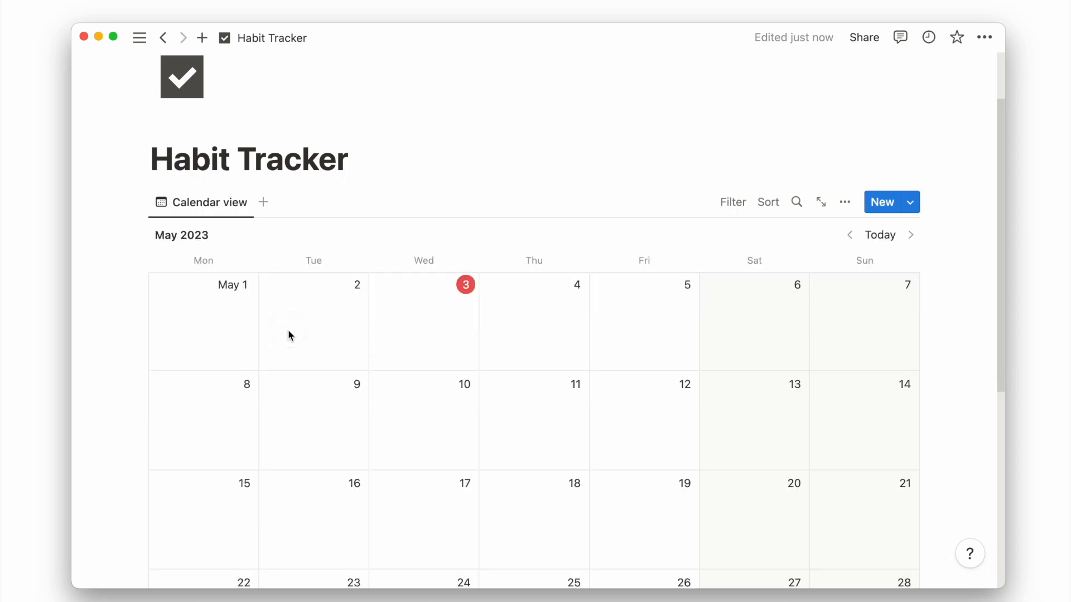
left_click(844, 202)
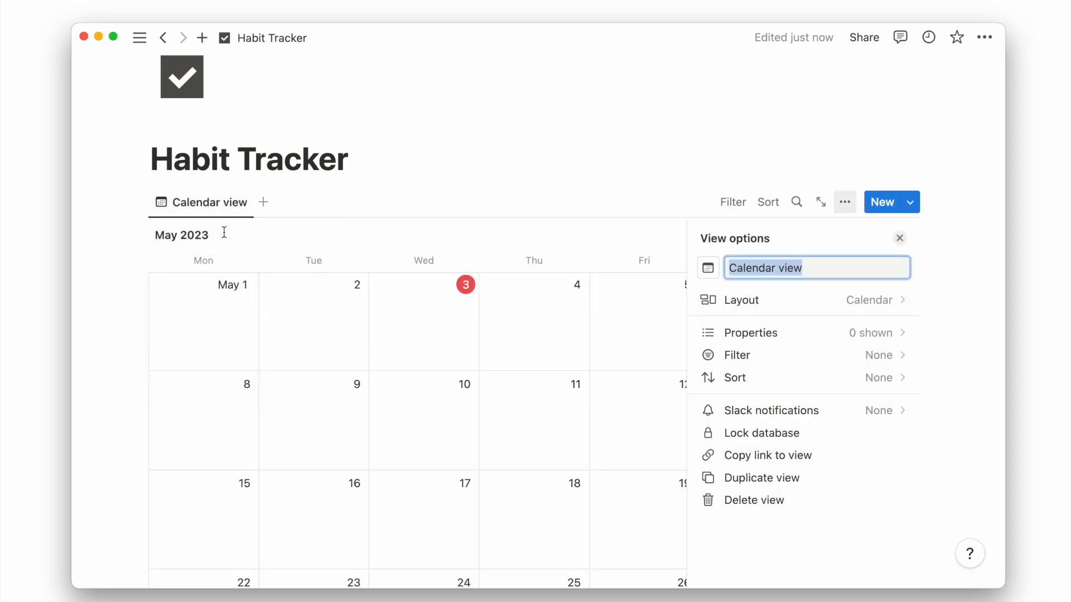
left_click(741, 300)
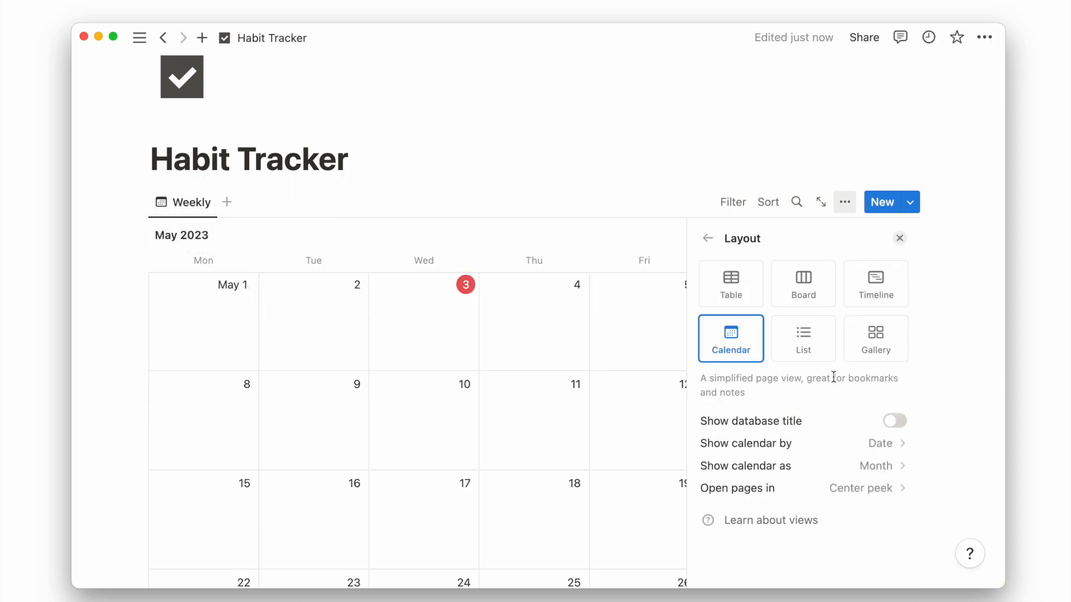
left_click(876, 466)
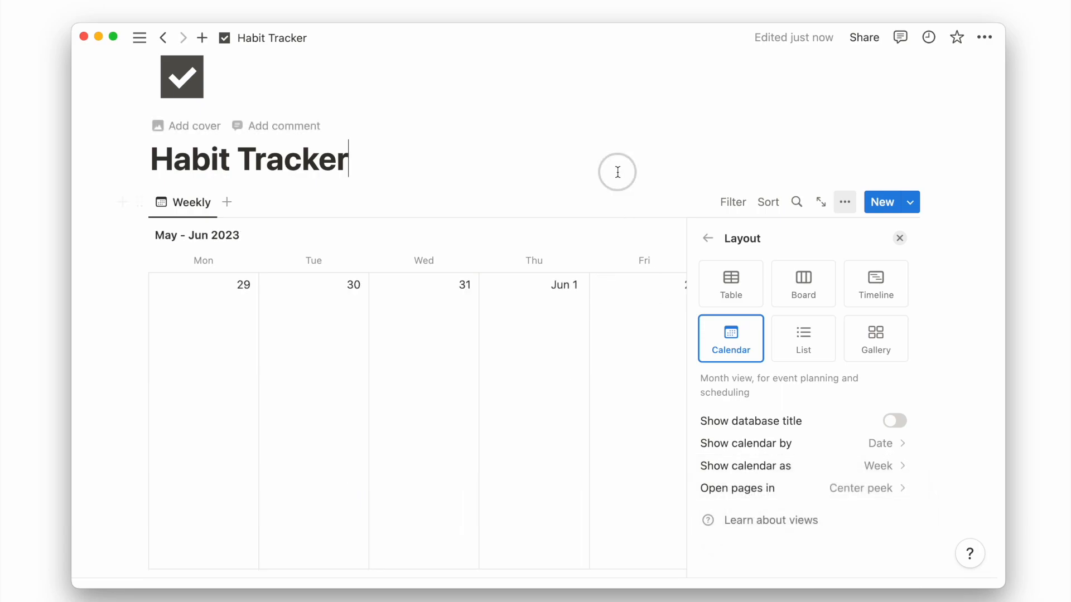
left_click(899, 239)
type("Daily")
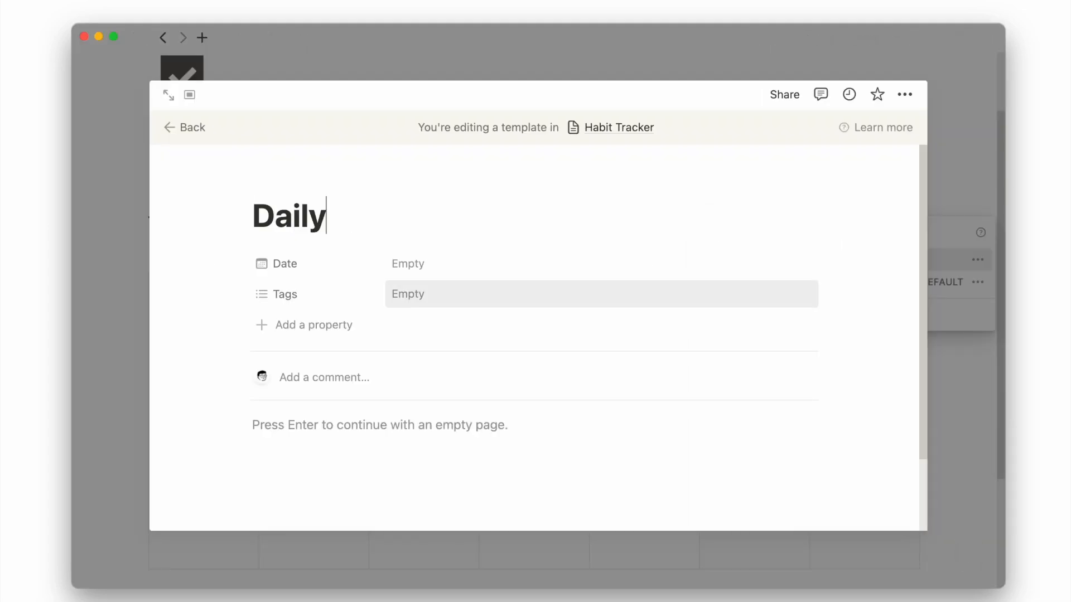
Remove Tags and add Meditate and Exercise checkbox properties, giving Exercise a dumbbell icon.
left_click(283, 254)
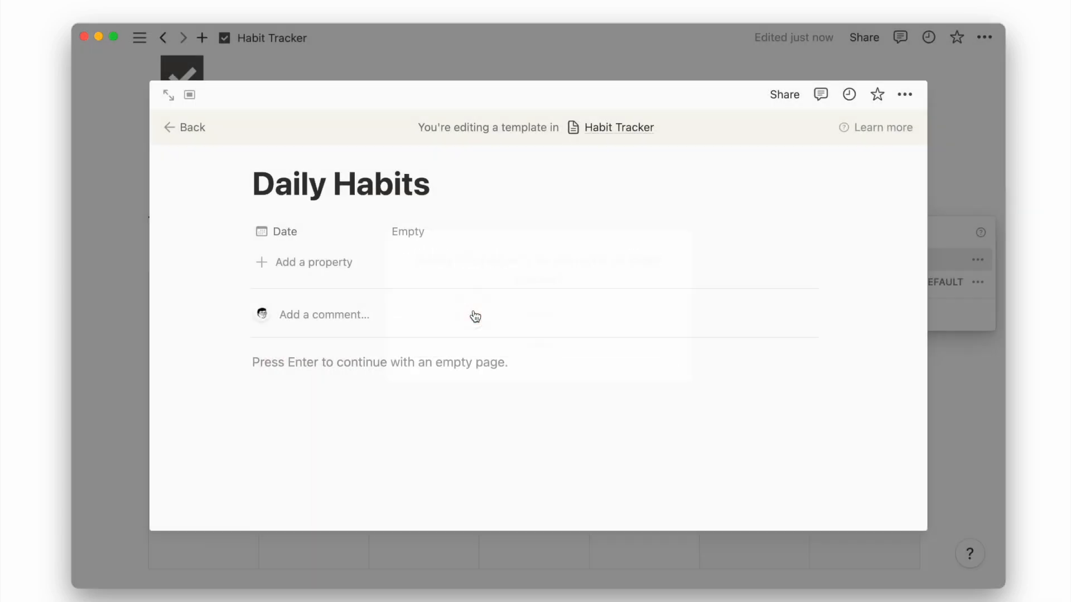
type("chec")
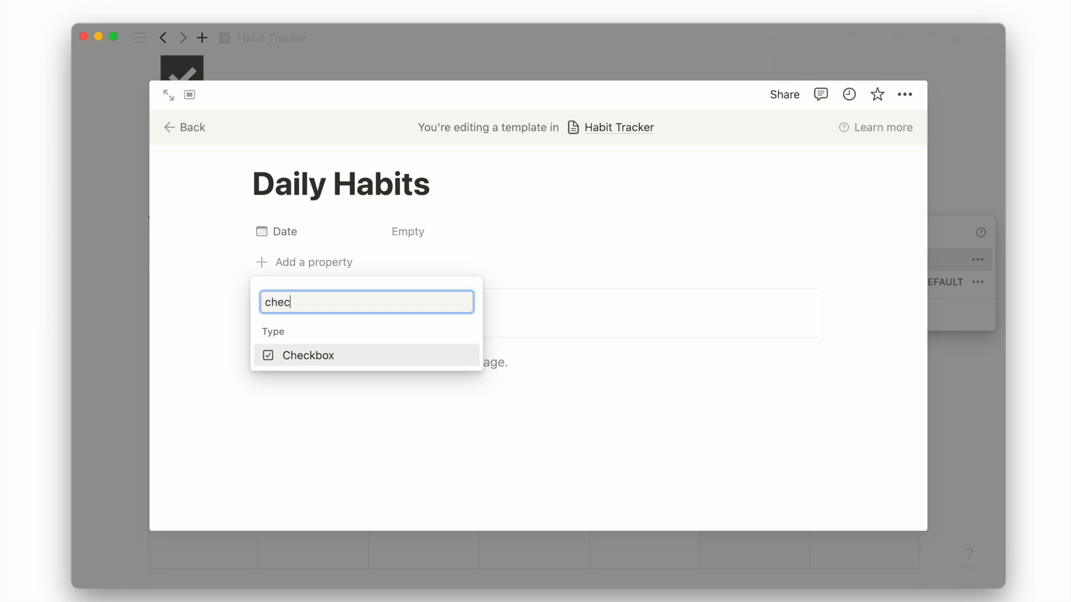
left_click(308, 355)
type("Meditate")
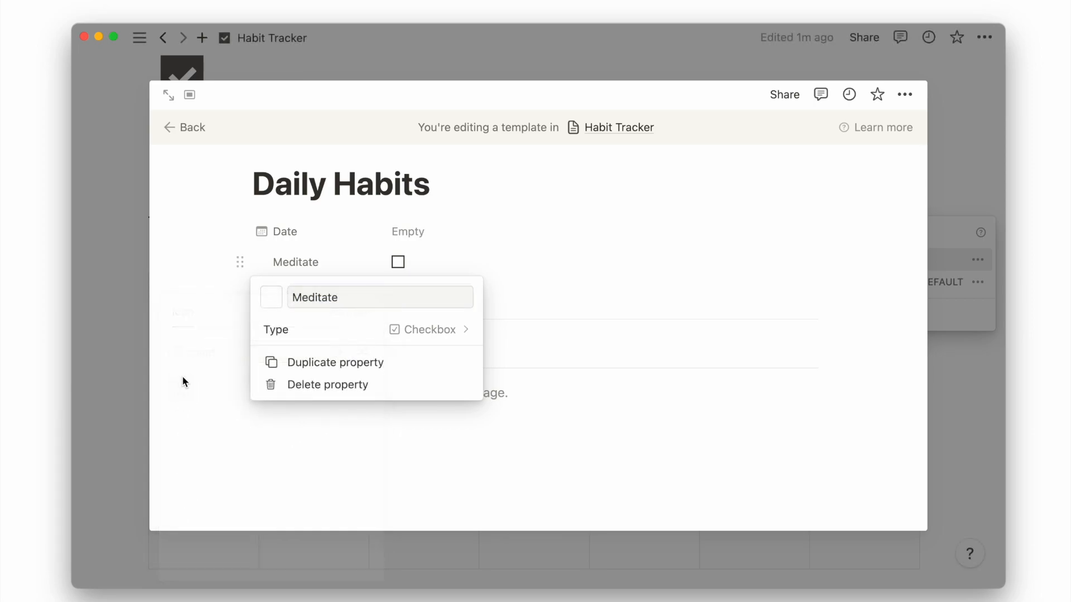
type("check")
type("gym")
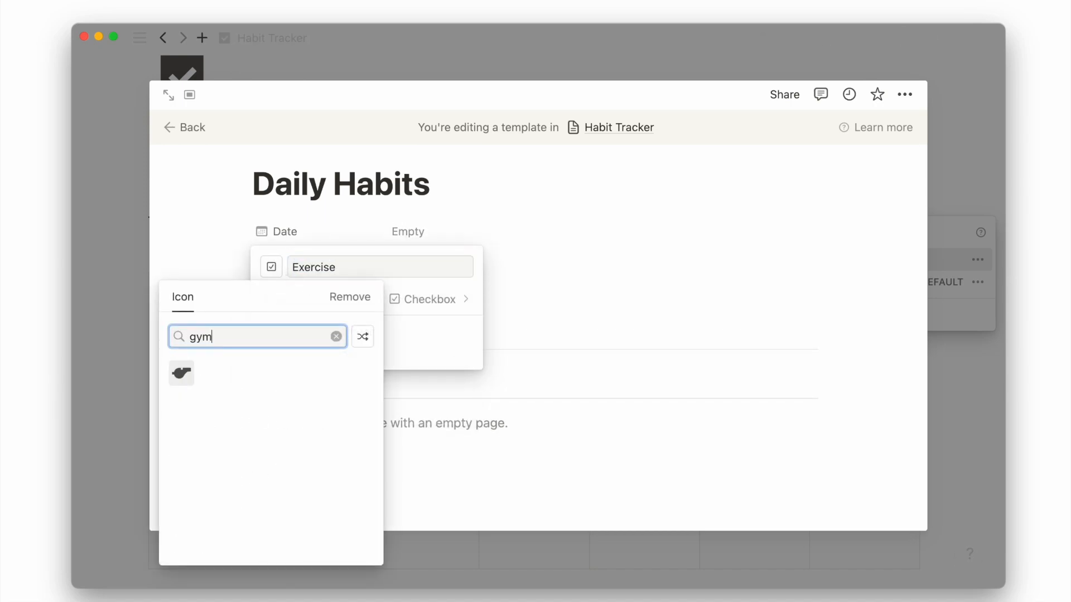
left_click(182, 374)
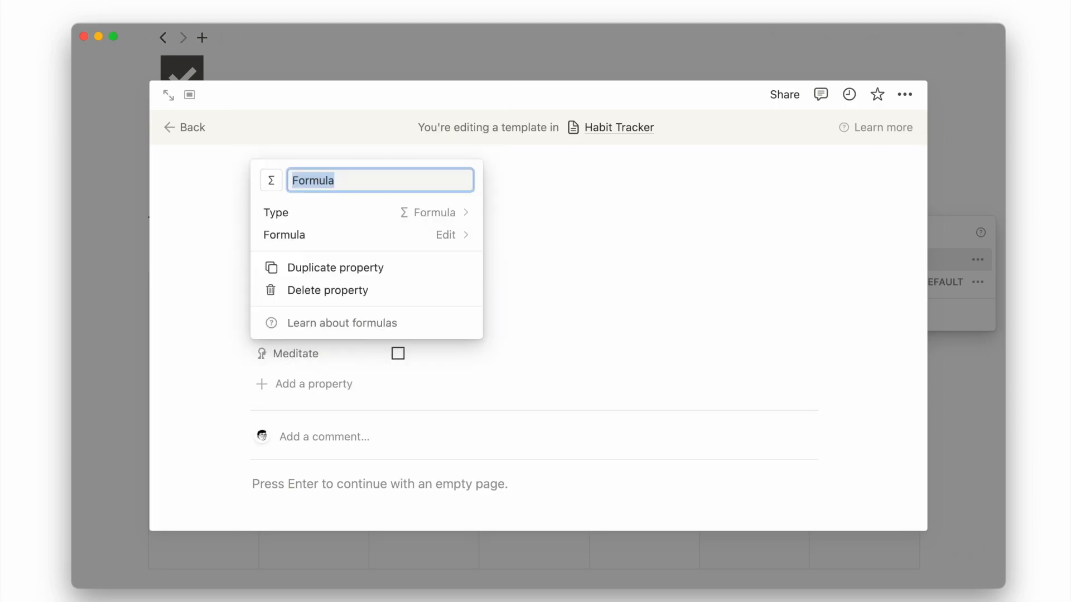
Add a Progress property with a circle icon.
type("Progress")
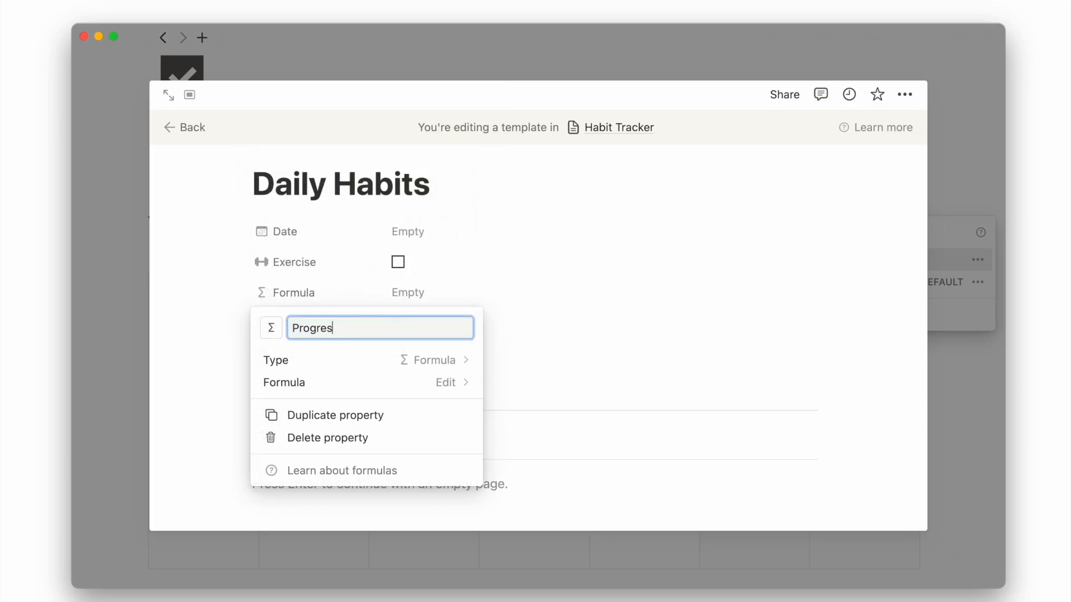
left_click(271, 328)
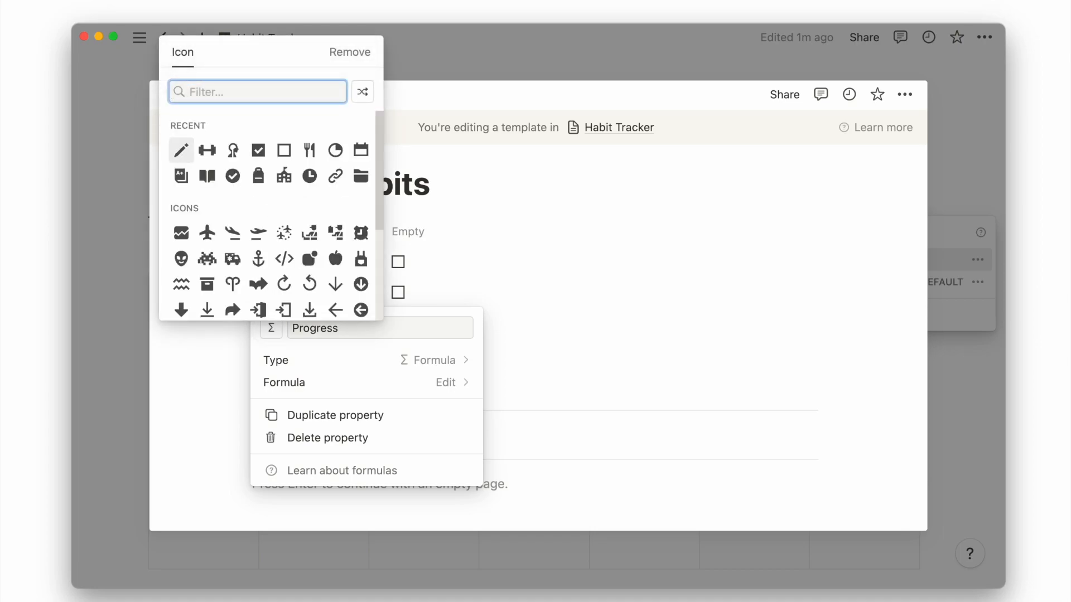
type("circle")
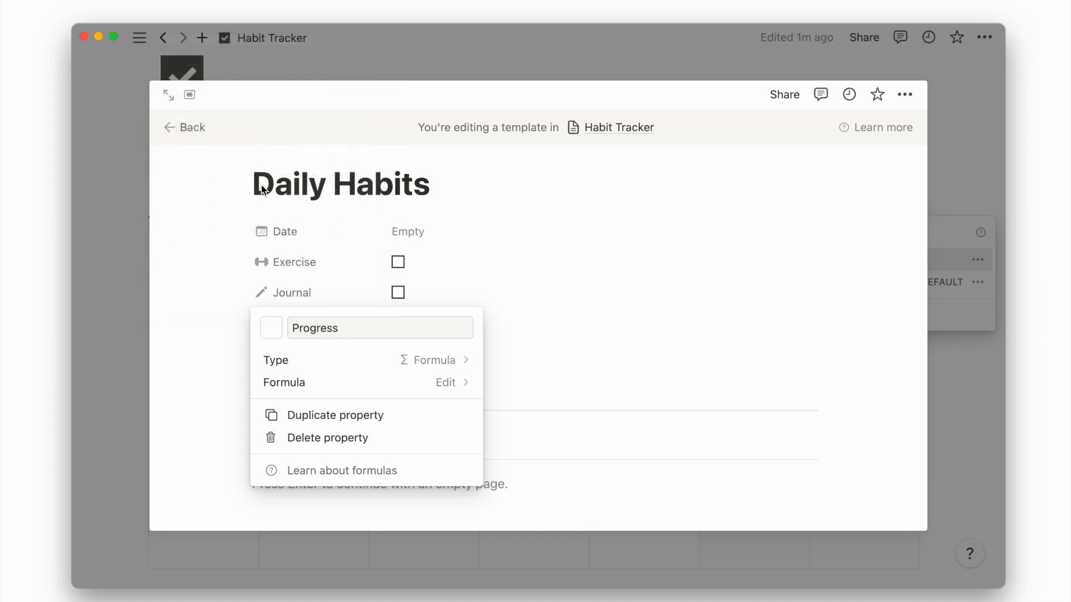
Write the Progress formula summing toNumber of Meditate, Exercise and Journal, scaled by /1000.
left_click(445, 383)
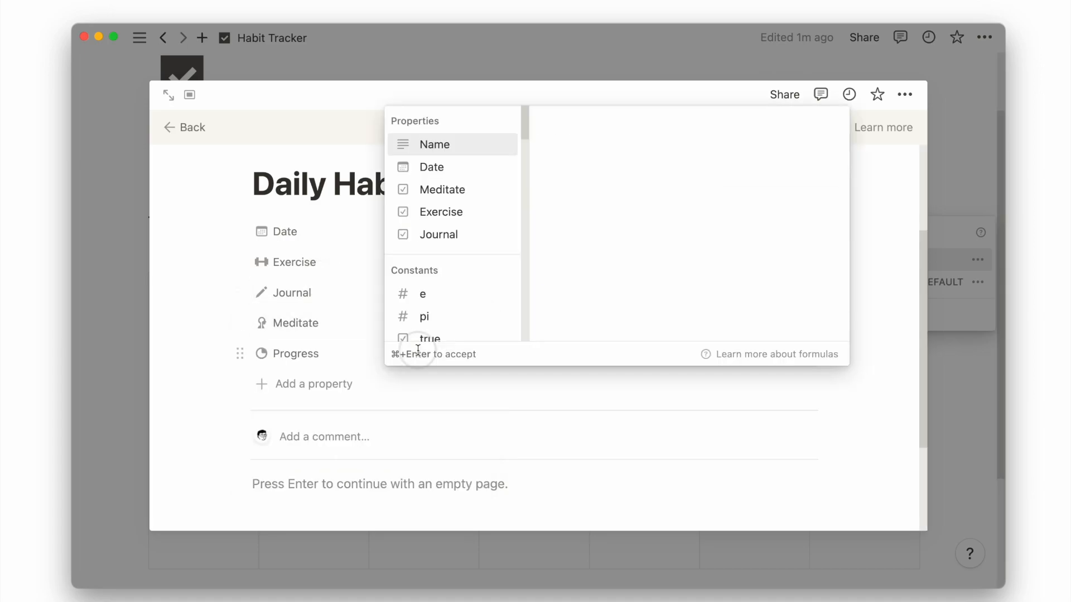
type("toNumber(")
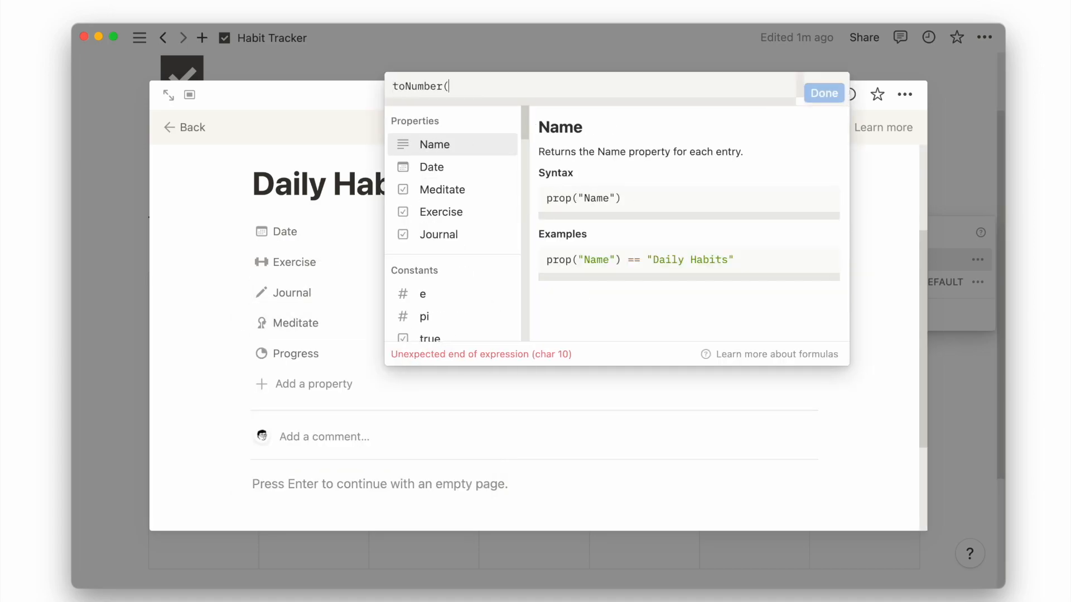
type("prop(\"Meditate\"))+toNumber(prop(\"Exercise\"))+toNumber(prop(\"Journal\")))/3*1000)")
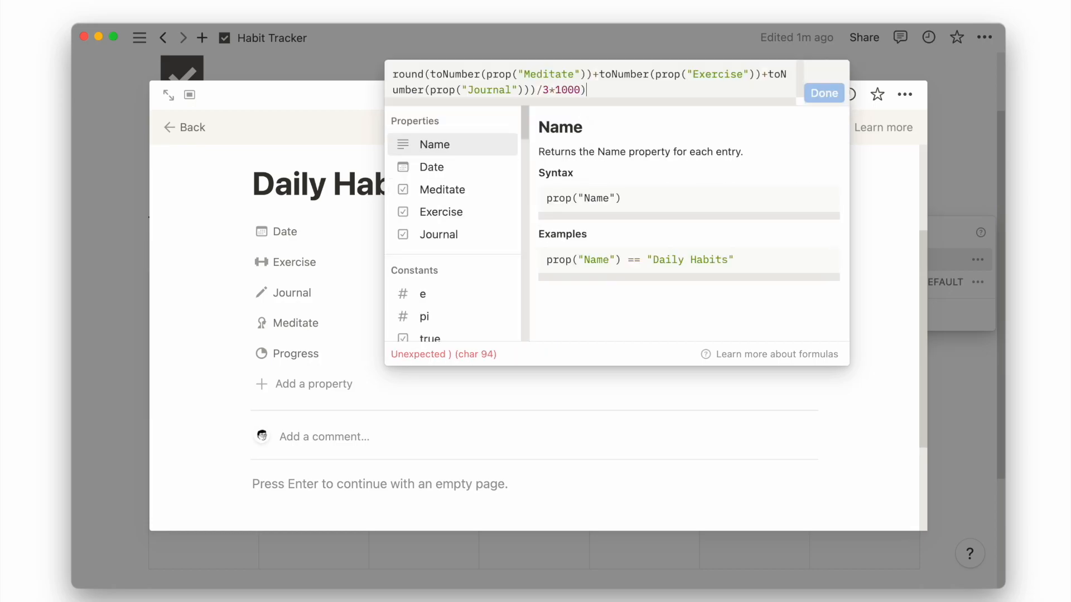
type("/1000")
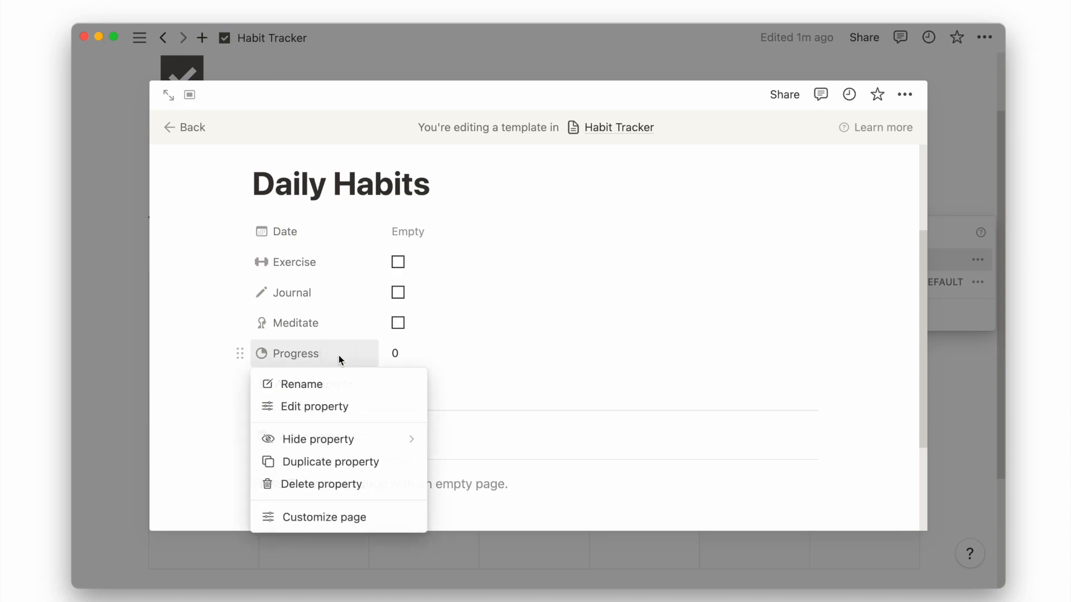
Format Progress as a percent shown as a light gray bar and return to the Habit Tracker page.
left_click(315, 406)
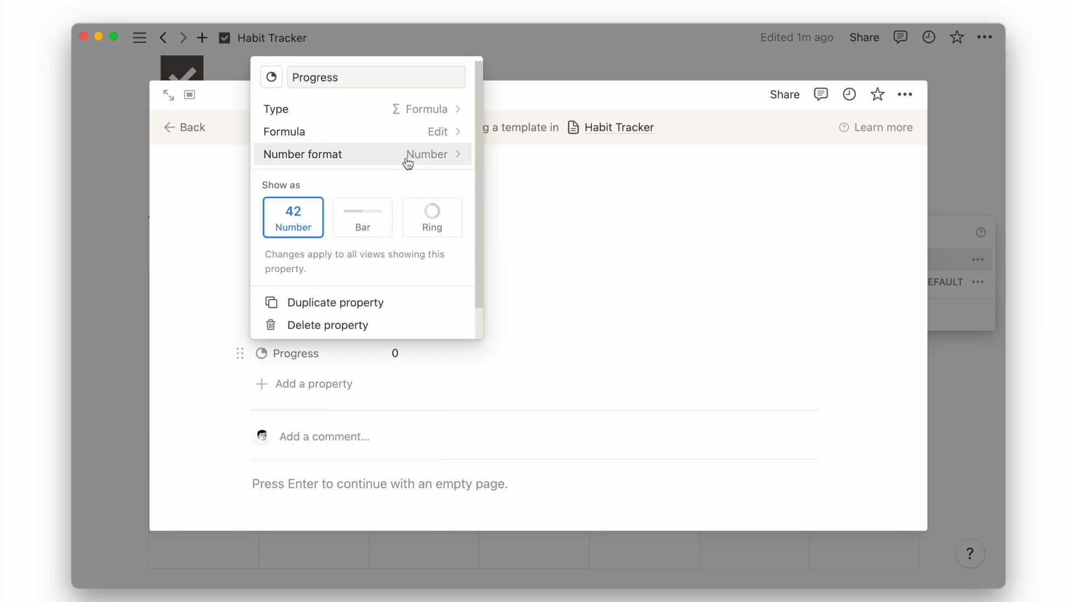
left_click(426, 154)
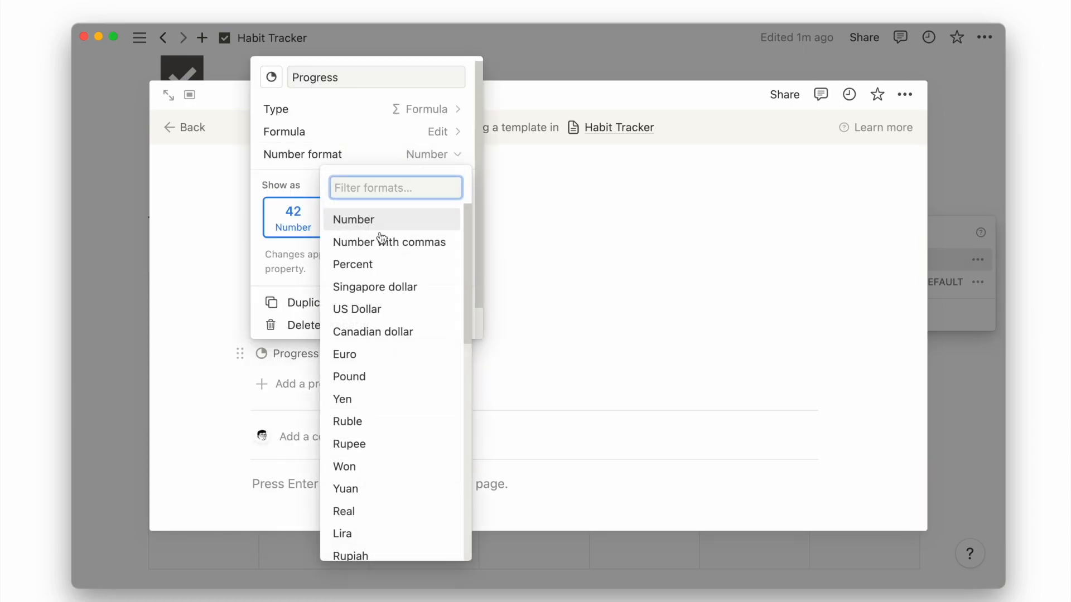
left_click(353, 265)
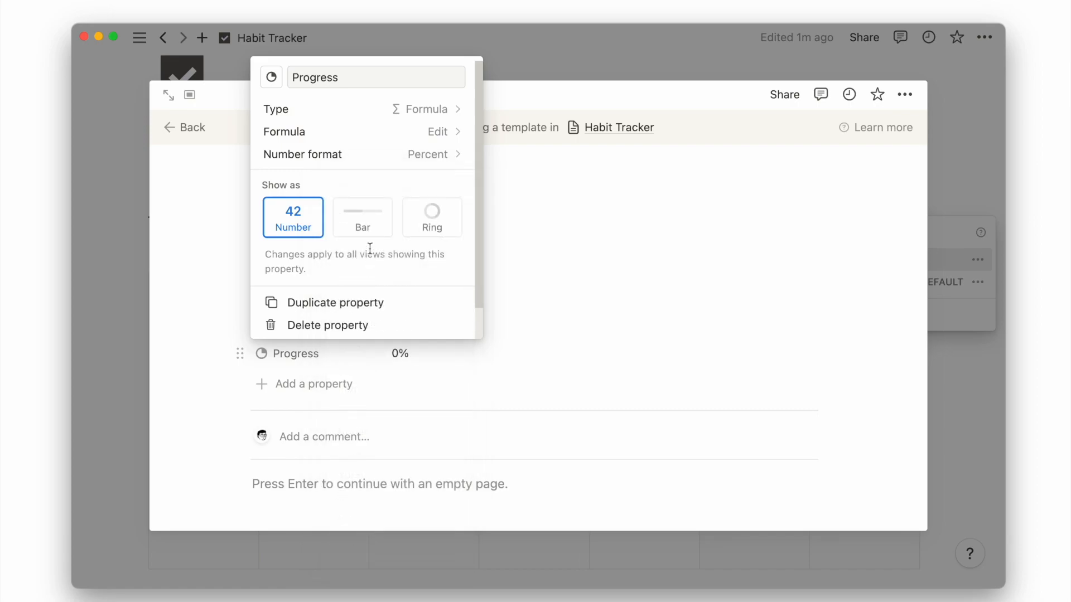
left_click(361, 217)
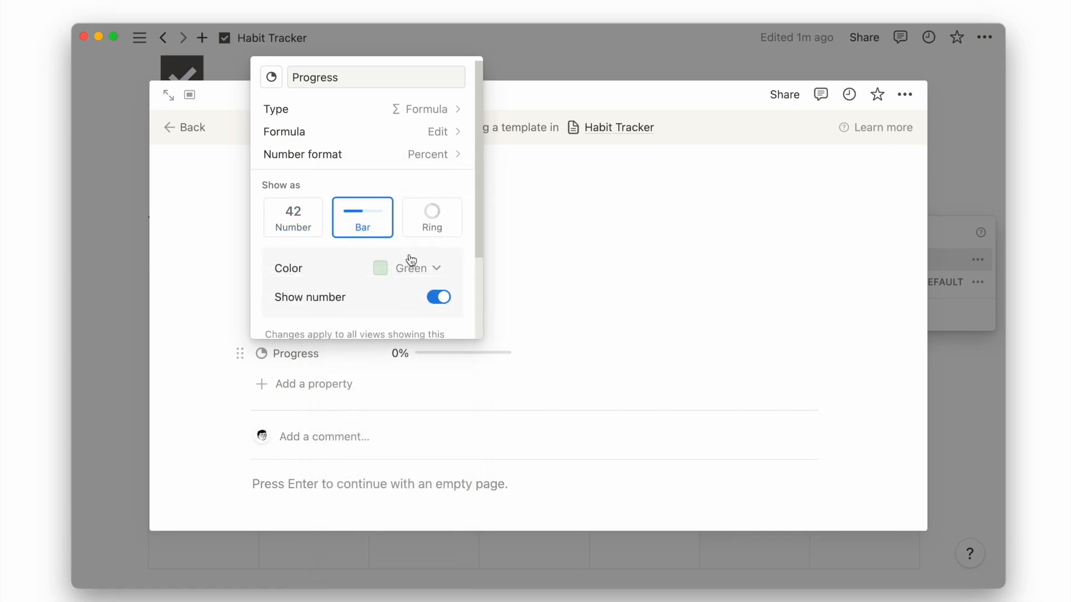
left_click(410, 268)
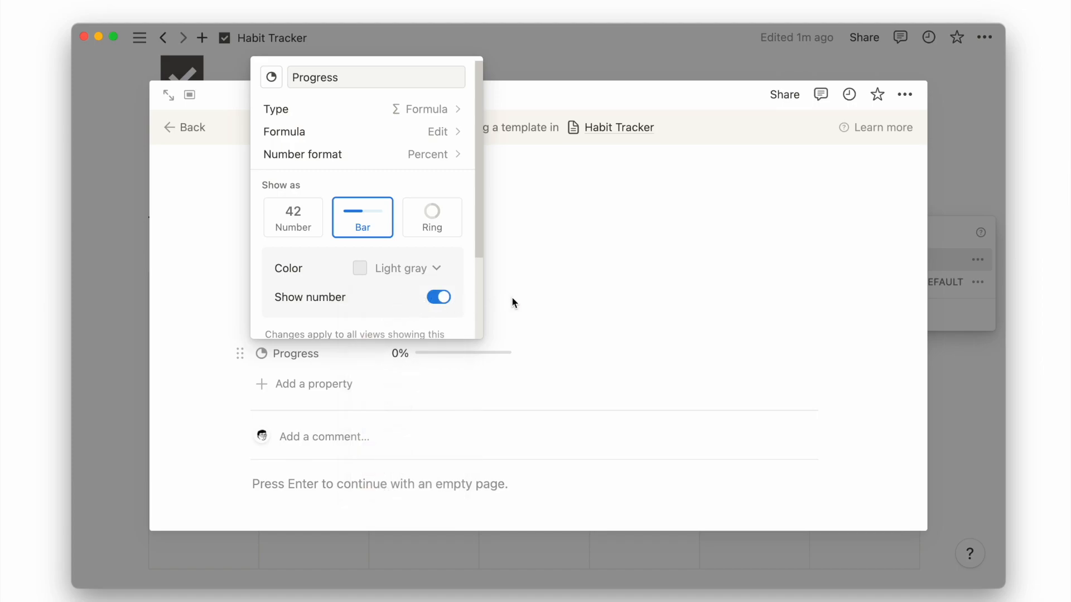
left_click(535, 302)
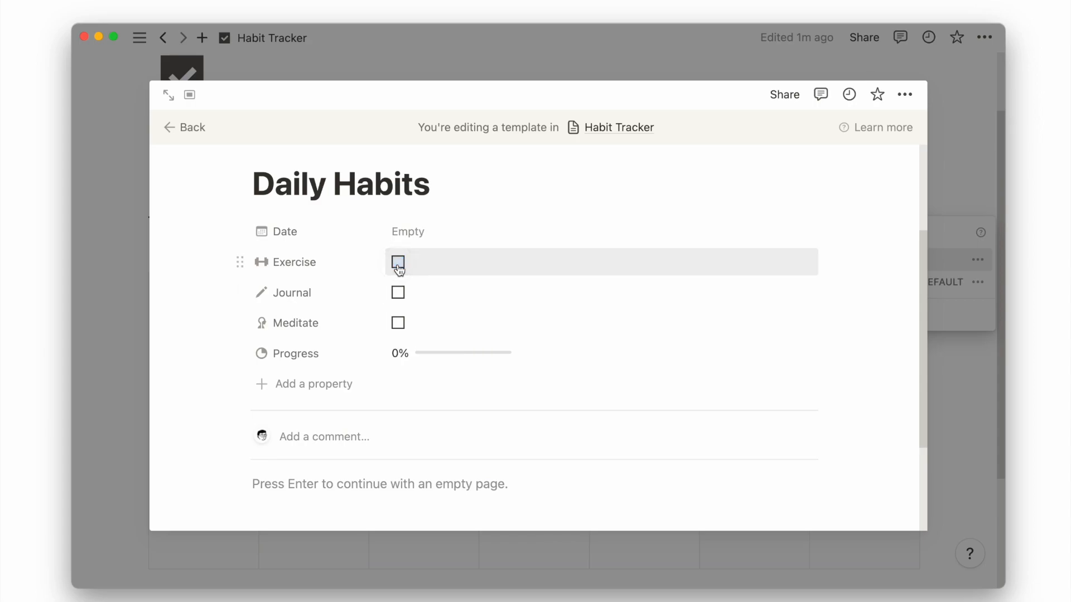
left_click(190, 127)
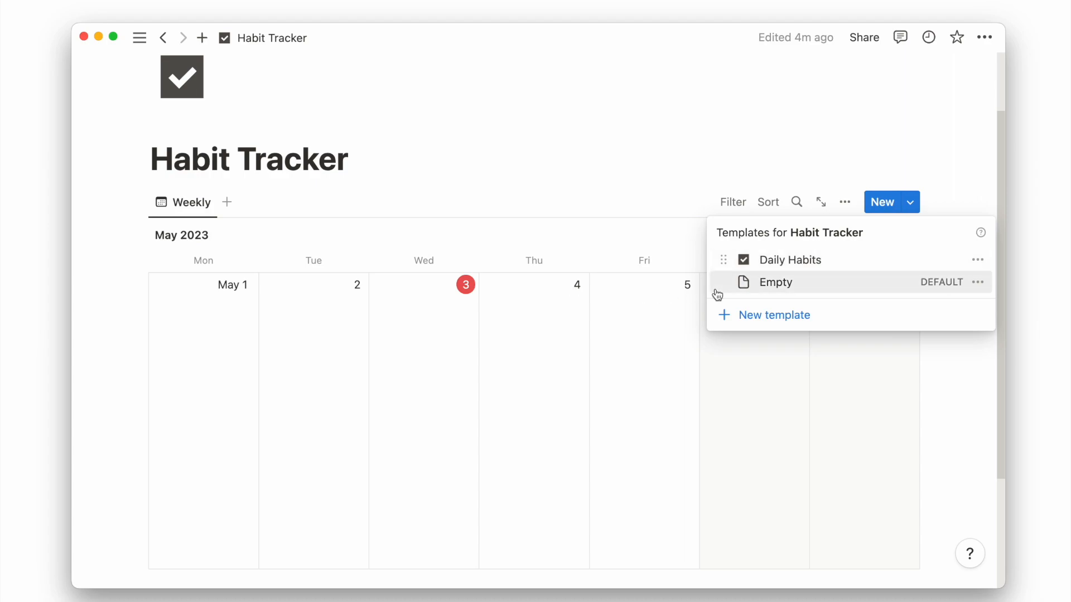
Set Daily Habits as the default template for all Habit Tracker views and add a May 3 entry.
left_click(977, 259)
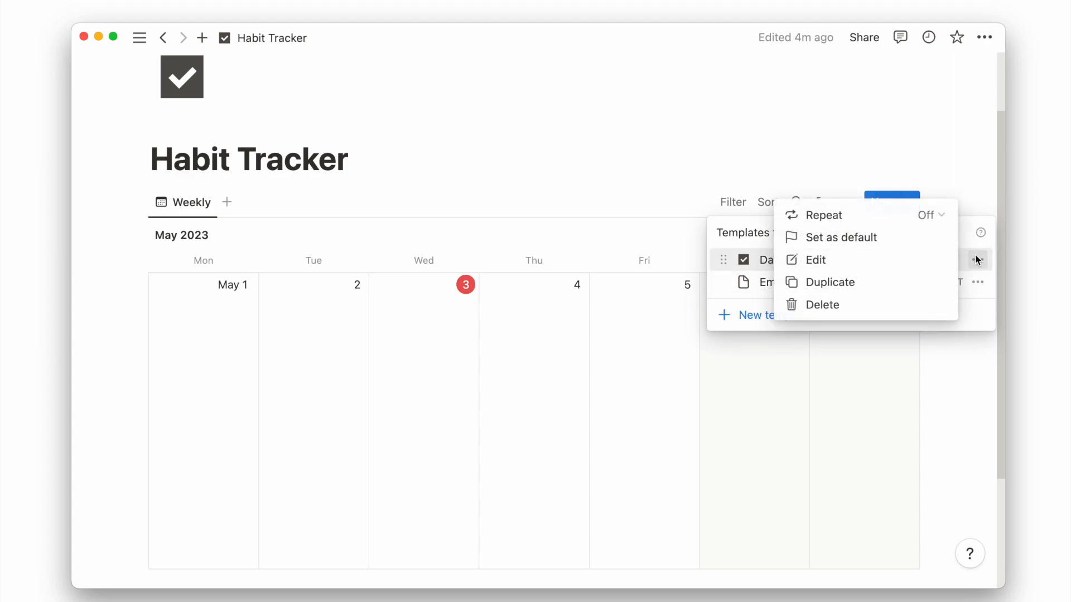
left_click(841, 236)
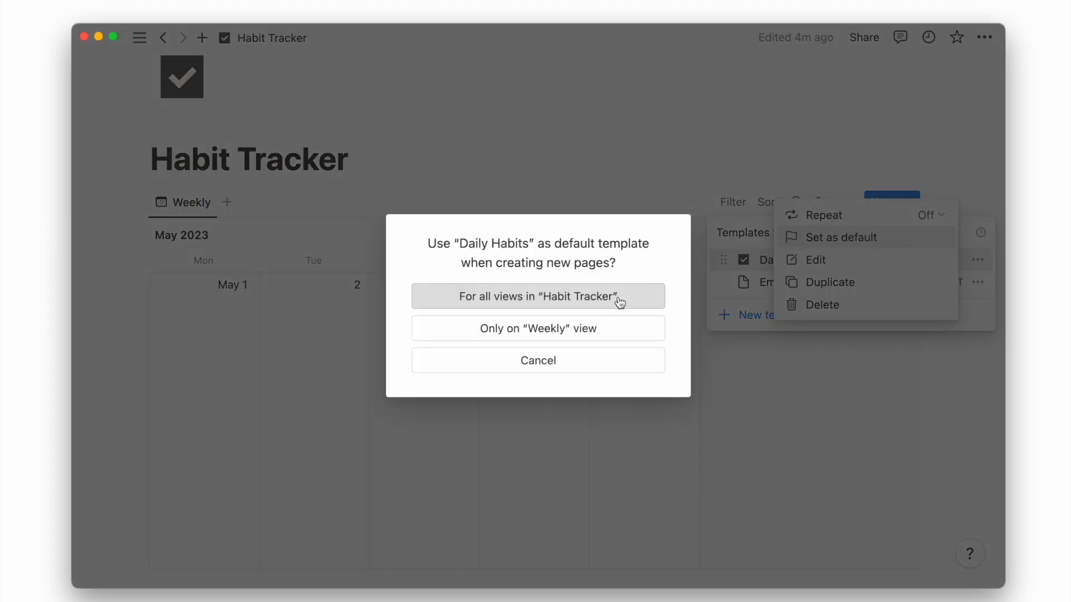
left_click(537, 297)
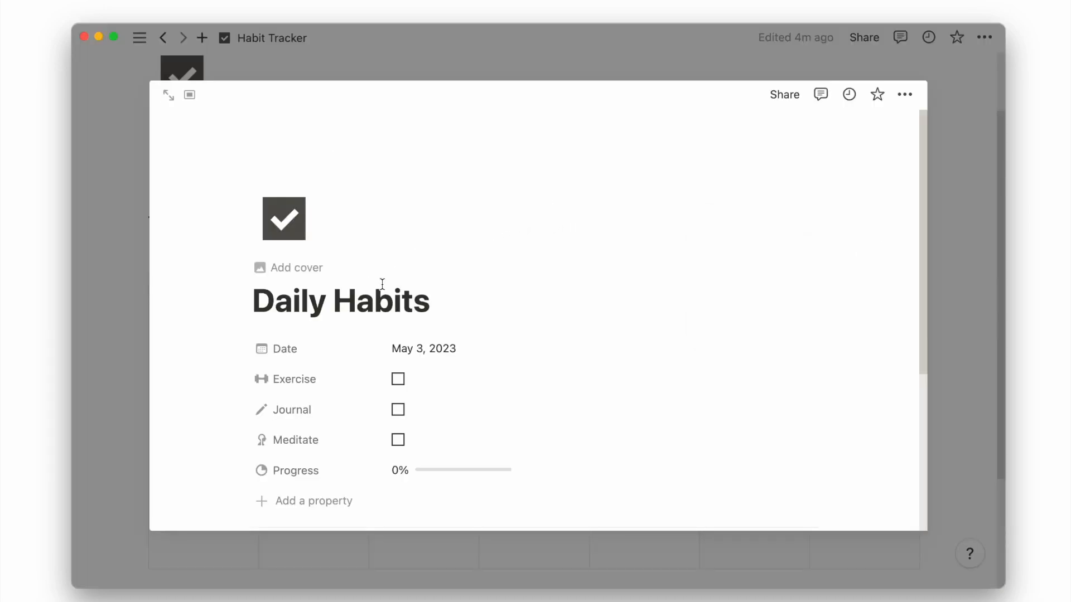
mouse_move(173, 351)
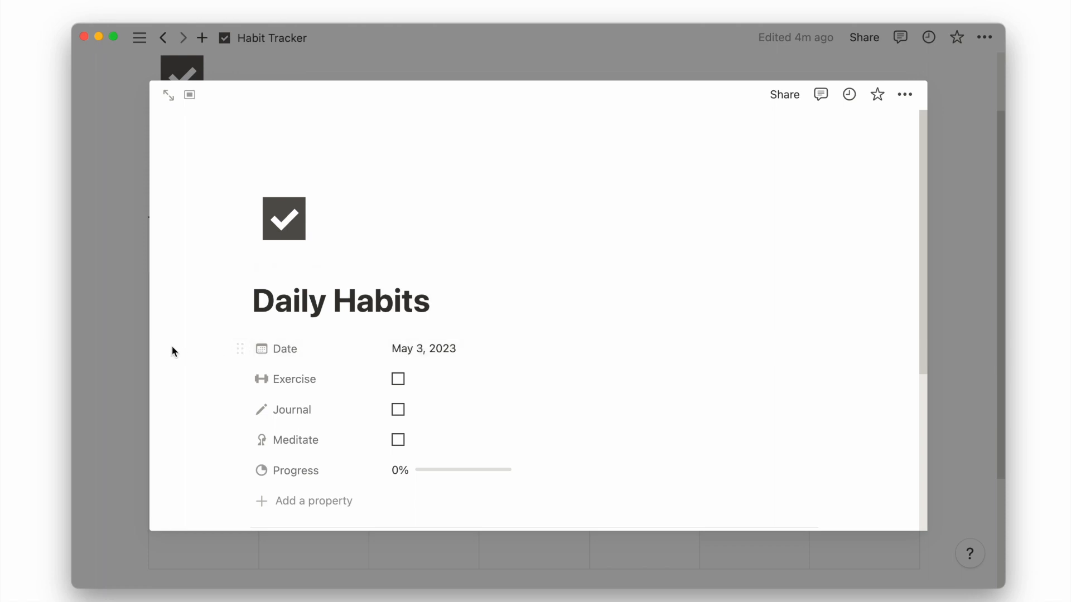
left_click(846, 201)
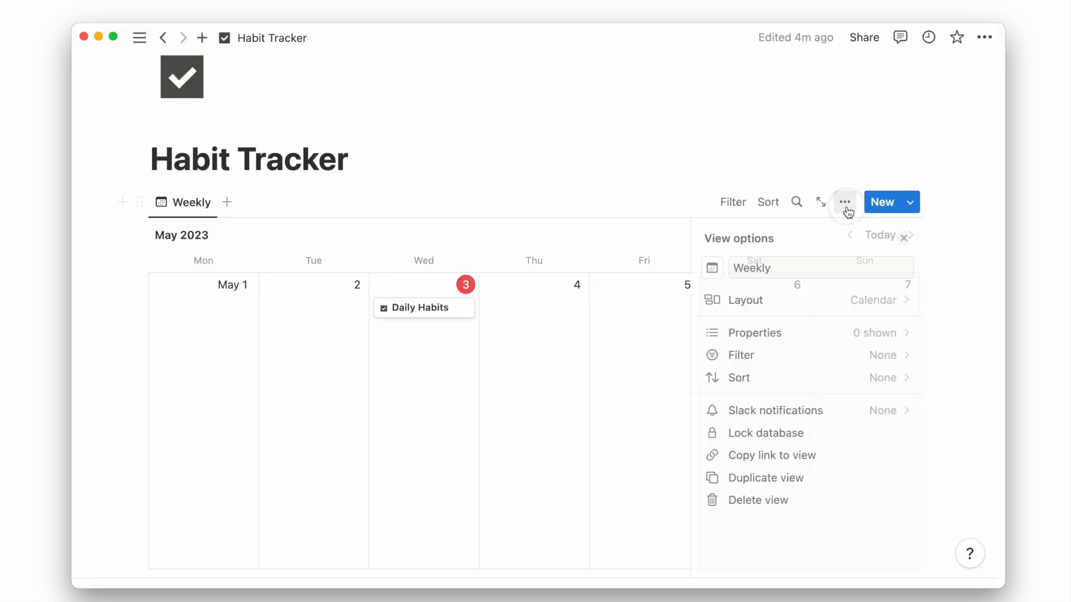
Show the habit properties on calendar cards, tick the May 3 habits, and start a button via /but.
left_click(755, 332)
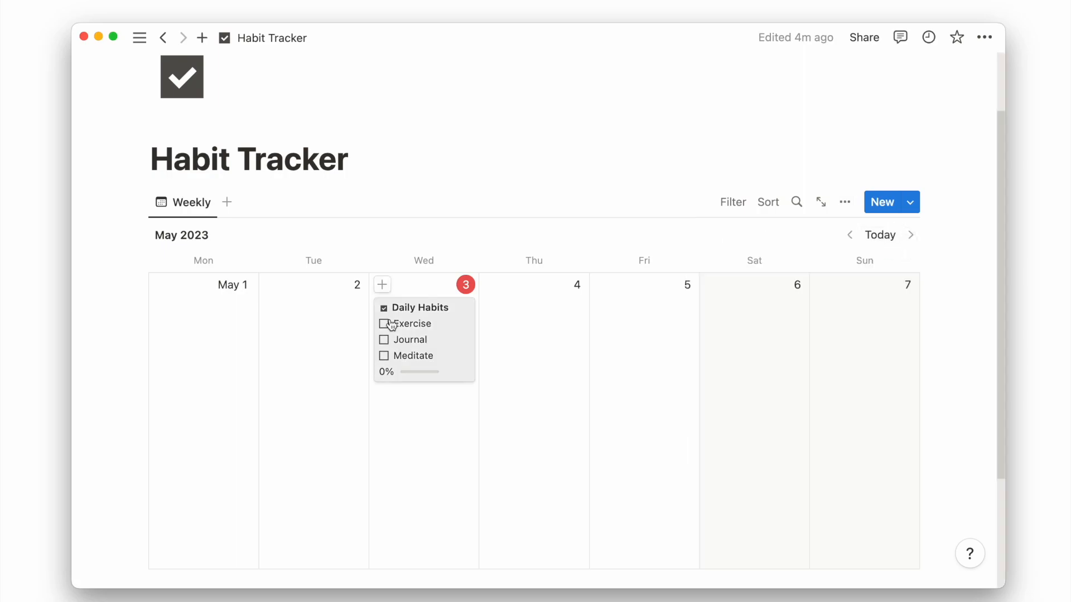
left_click(384, 323)
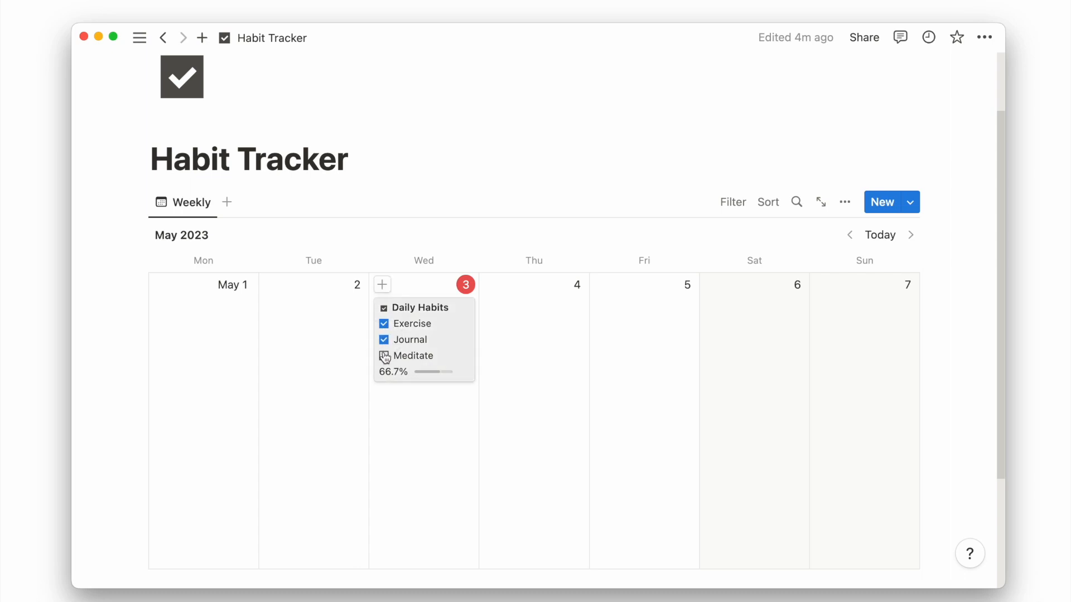
left_click(383, 356)
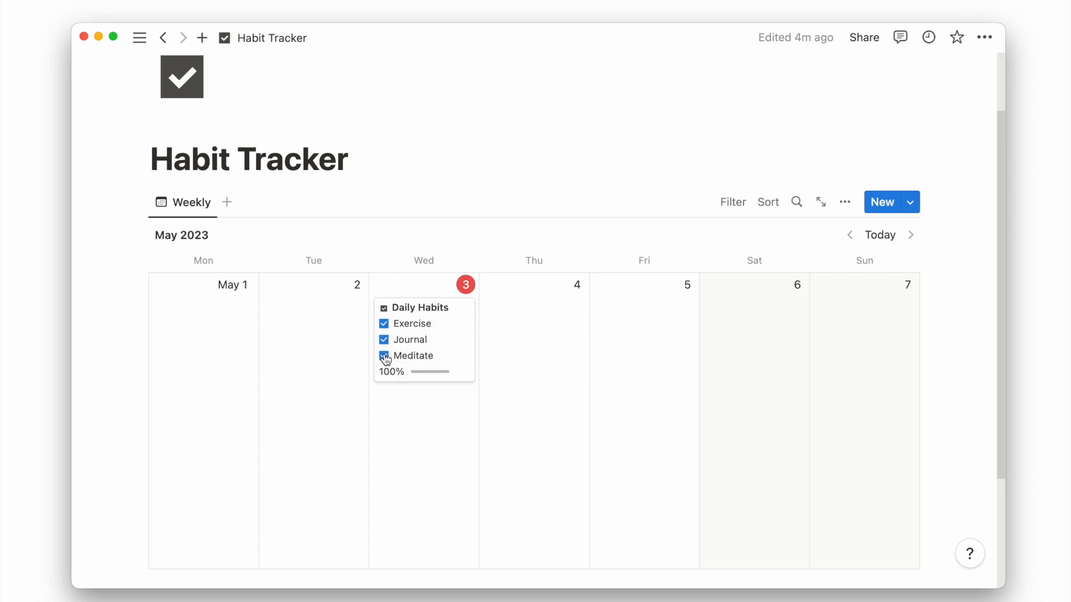
type("/but")
type("Exer")
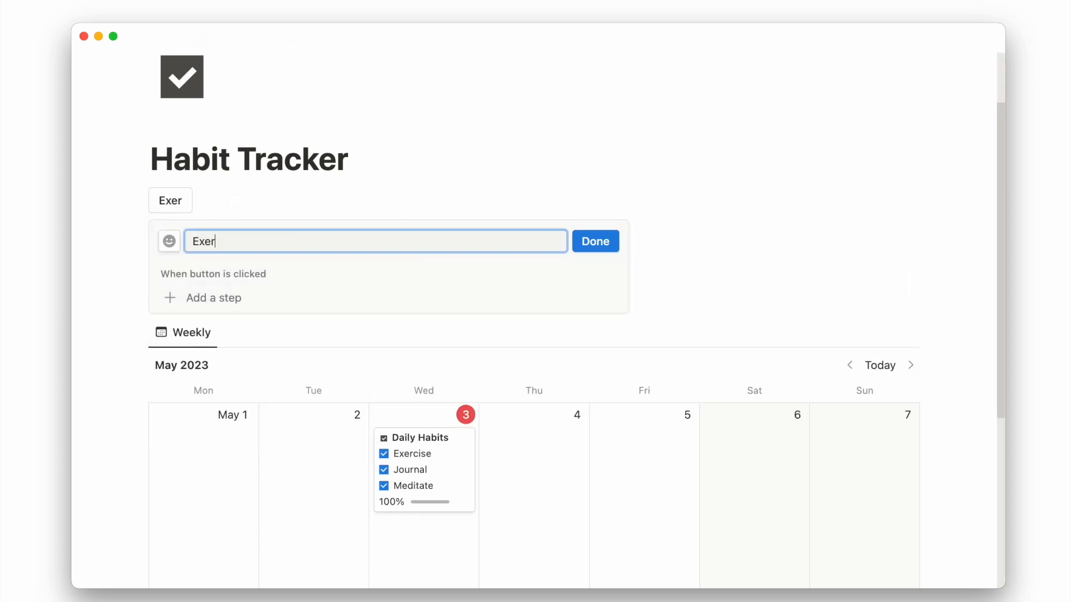
Name the button Exercise and have it edit Habit Tracker pages filtered by Date.
type("cise")
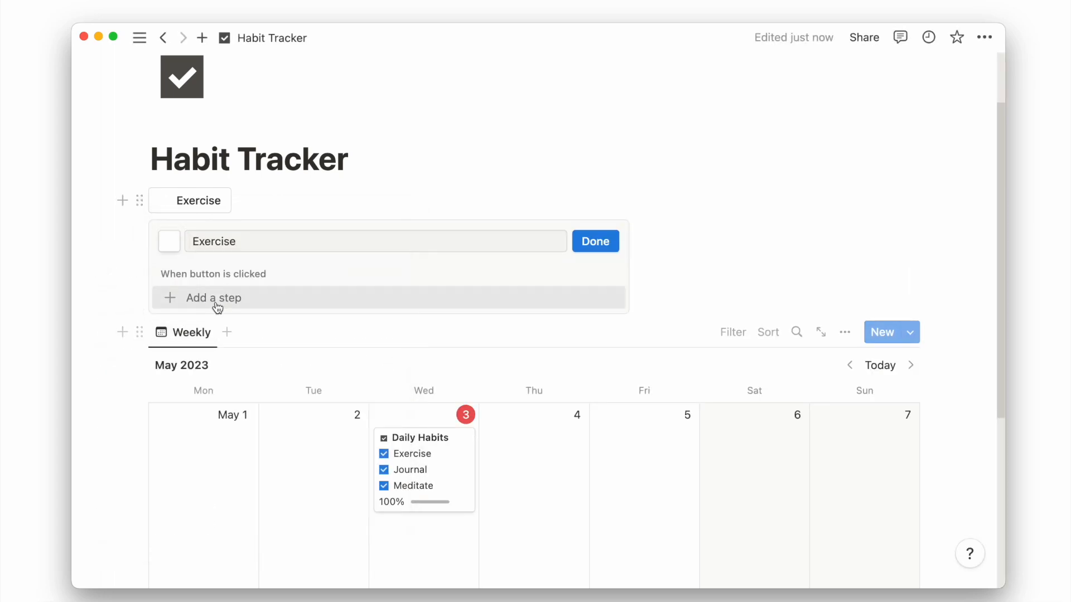
left_click(213, 298)
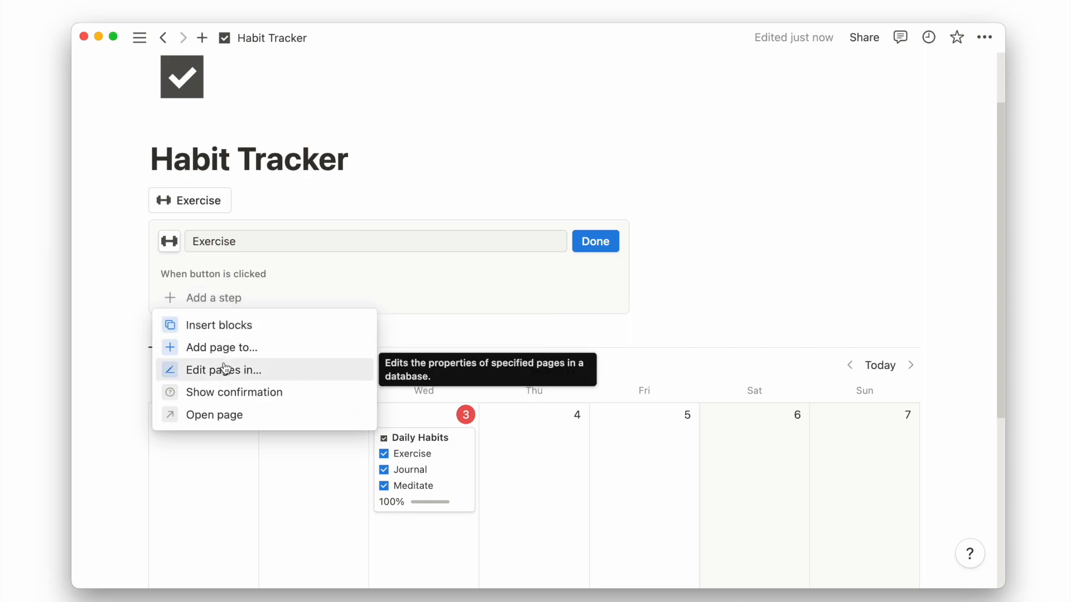
left_click(223, 369)
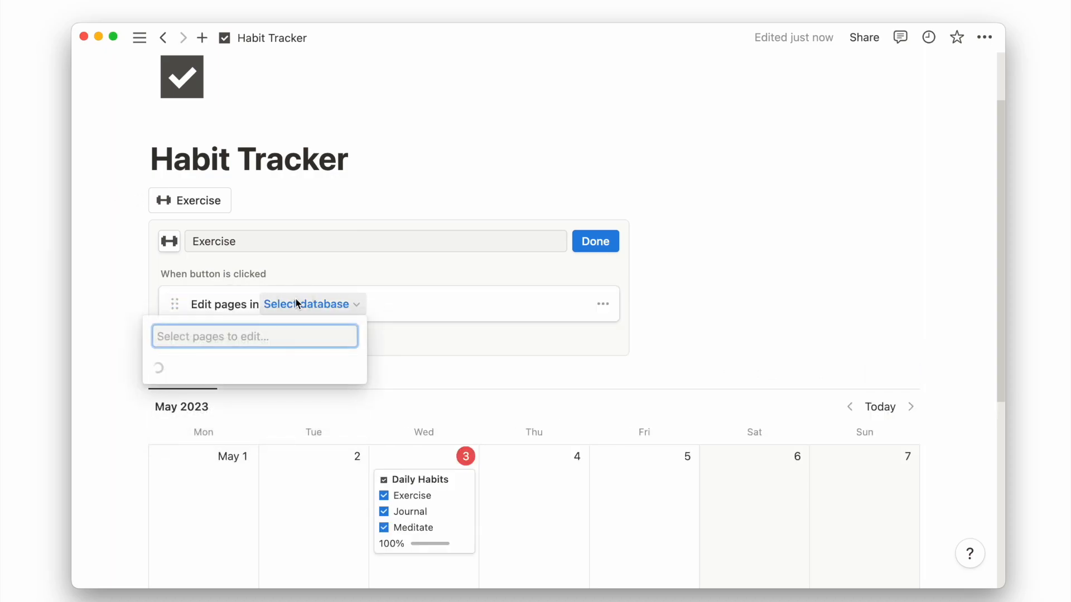
left_click(254, 336)
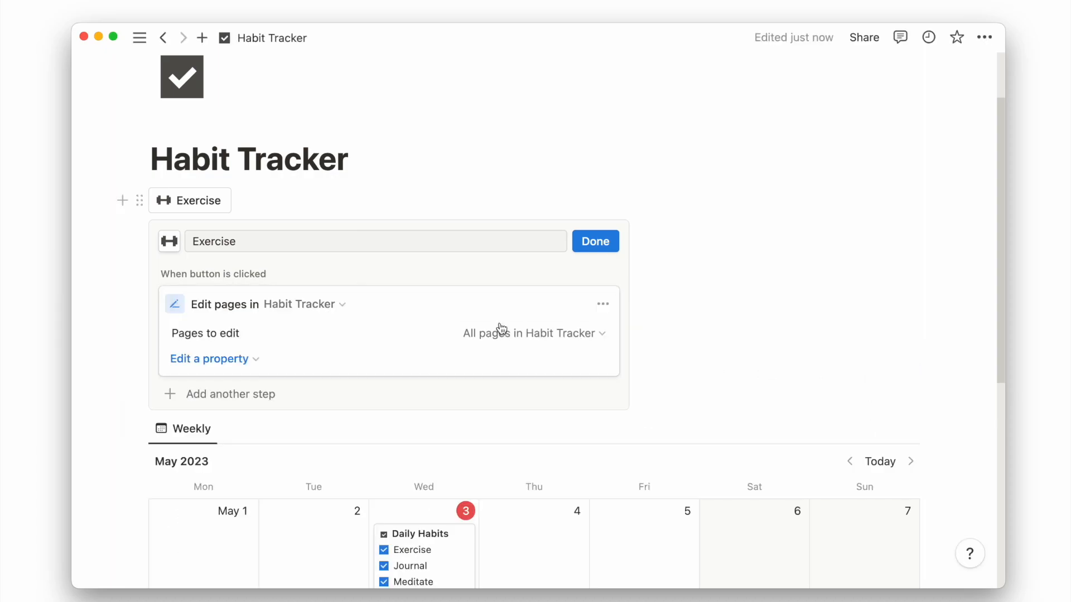
left_click(209, 358)
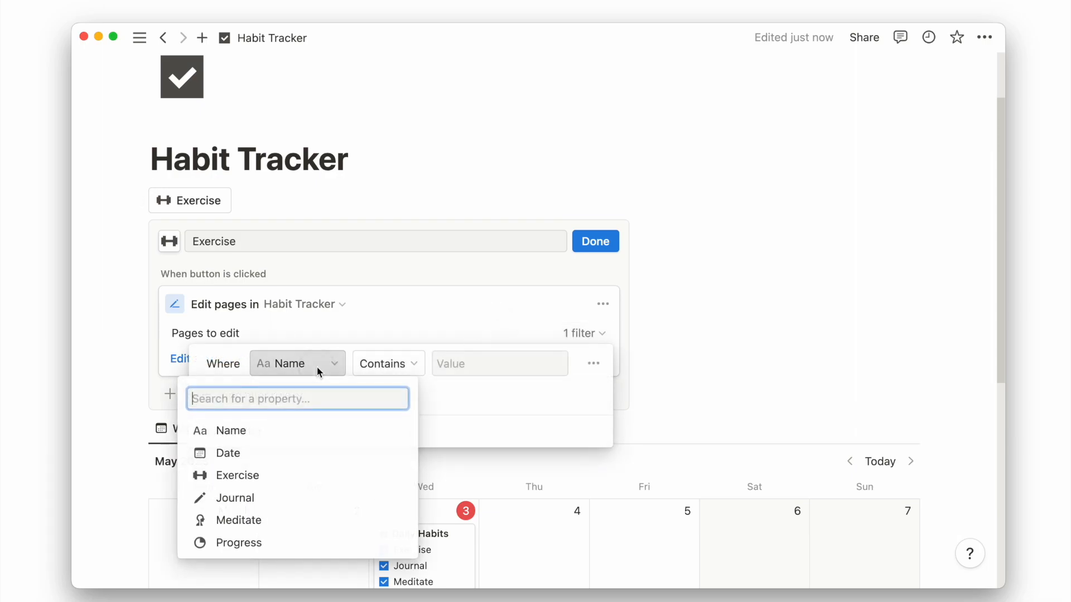
left_click(228, 453)
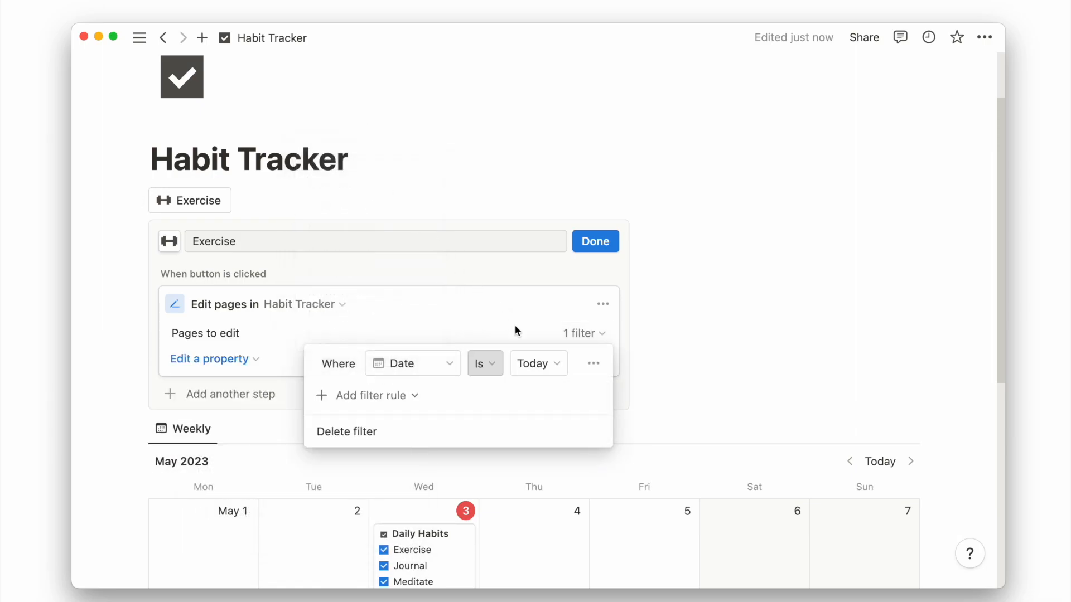
Make the button set the Exercise checkbox to Checked and finish it.
left_click(209, 358)
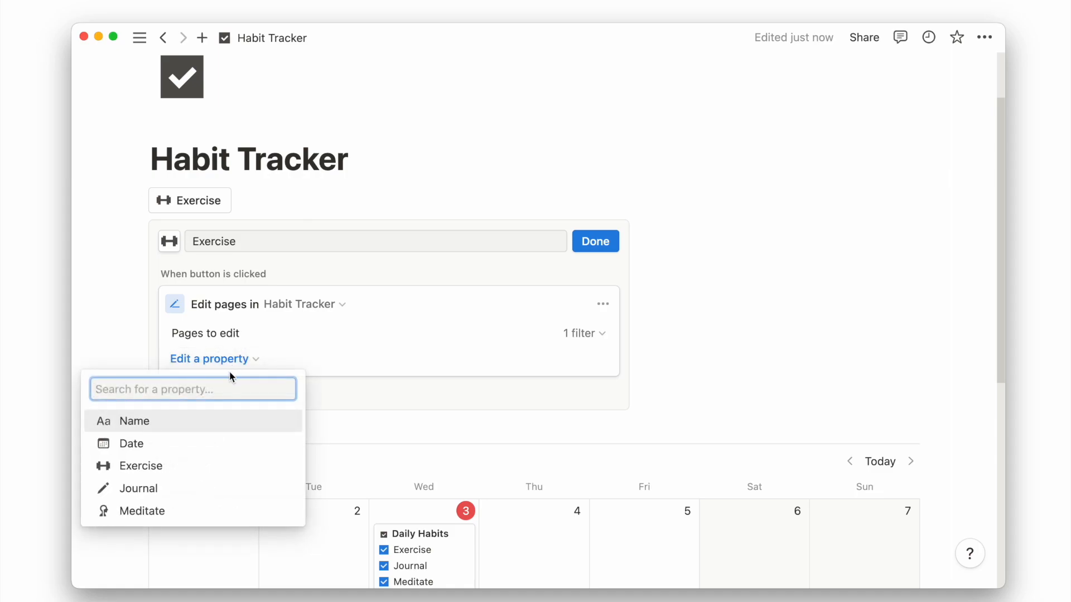
left_click(141, 466)
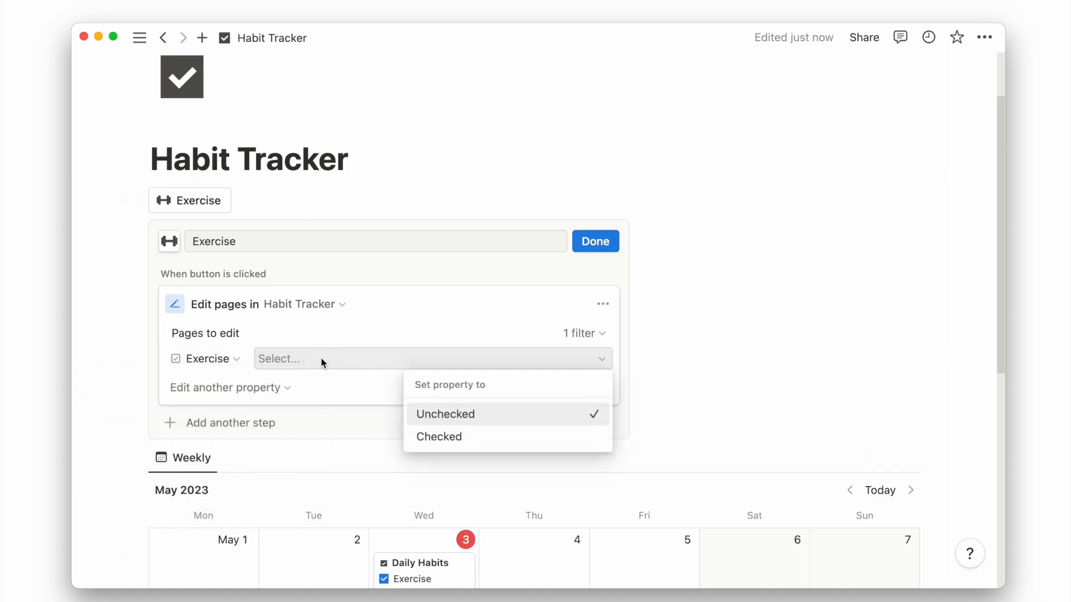
left_click(439, 436)
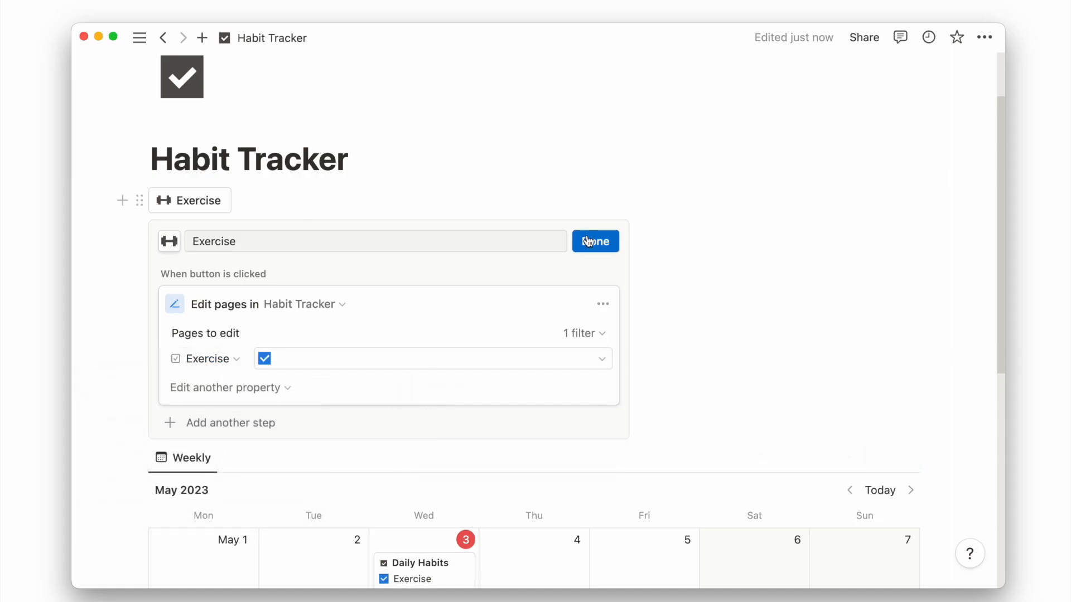
left_click(595, 241)
type("All Complete")
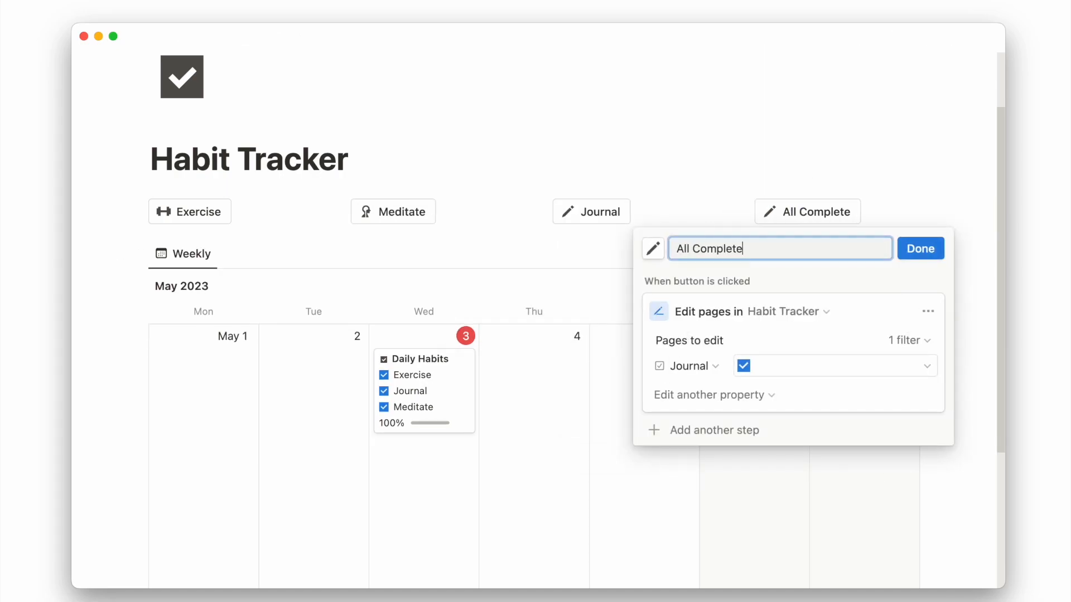
Have the All Completed button edit another habit checkbox alongside Journal.
left_click(711, 395)
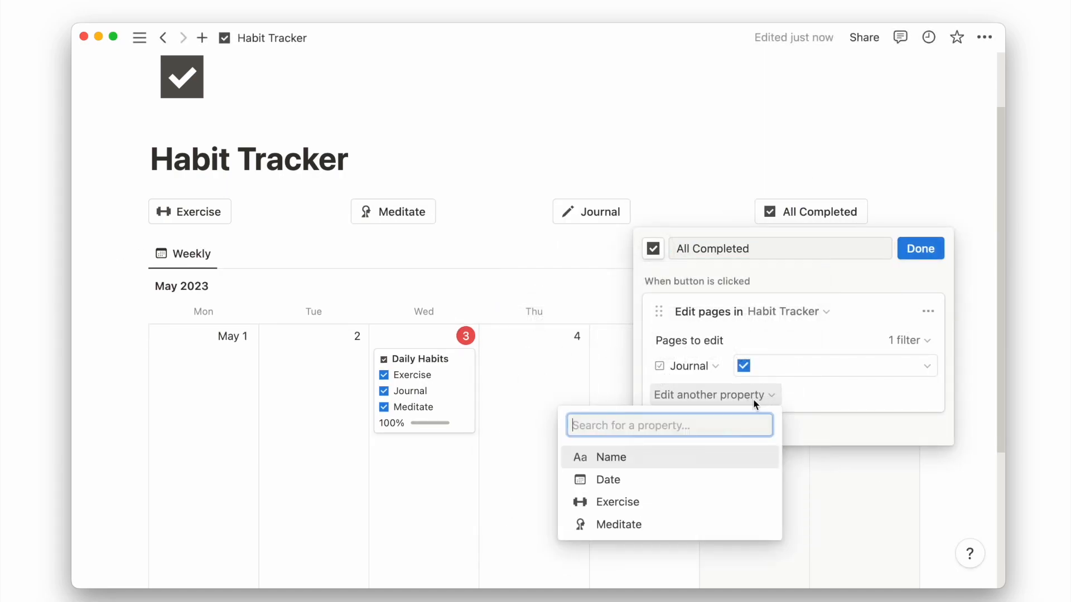
left_click(615, 501)
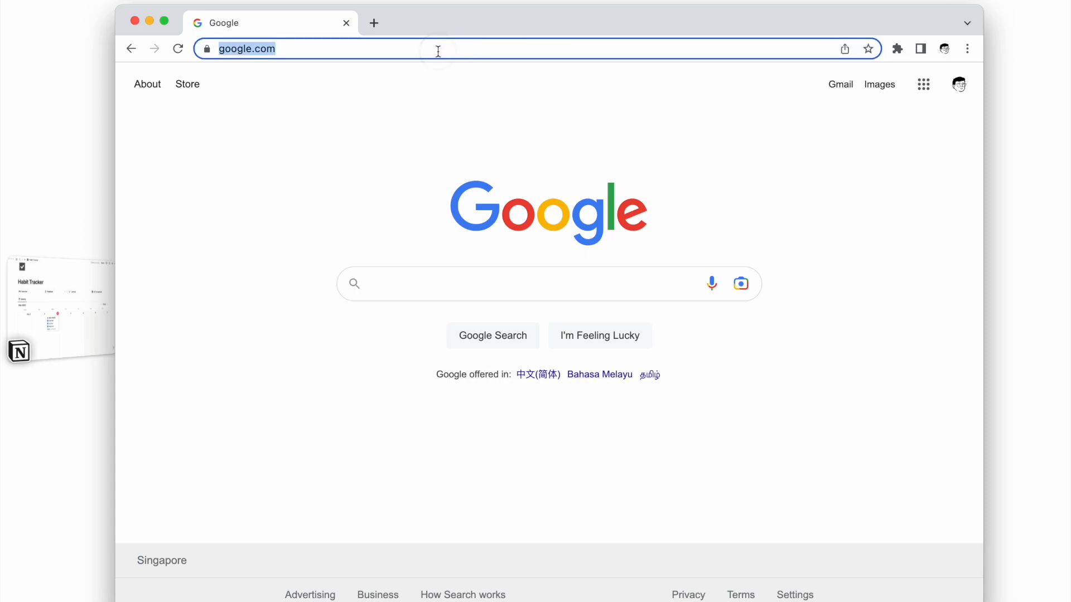
Navigate the Chrome address bar to notion2charts.com.
type("notion2charts.")
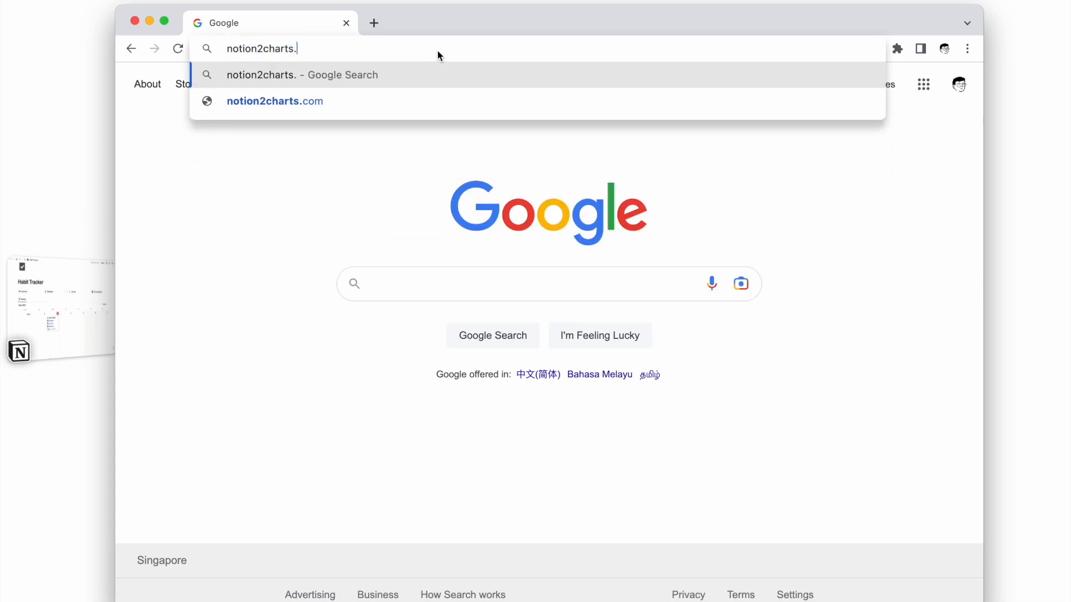
left_click(274, 101)
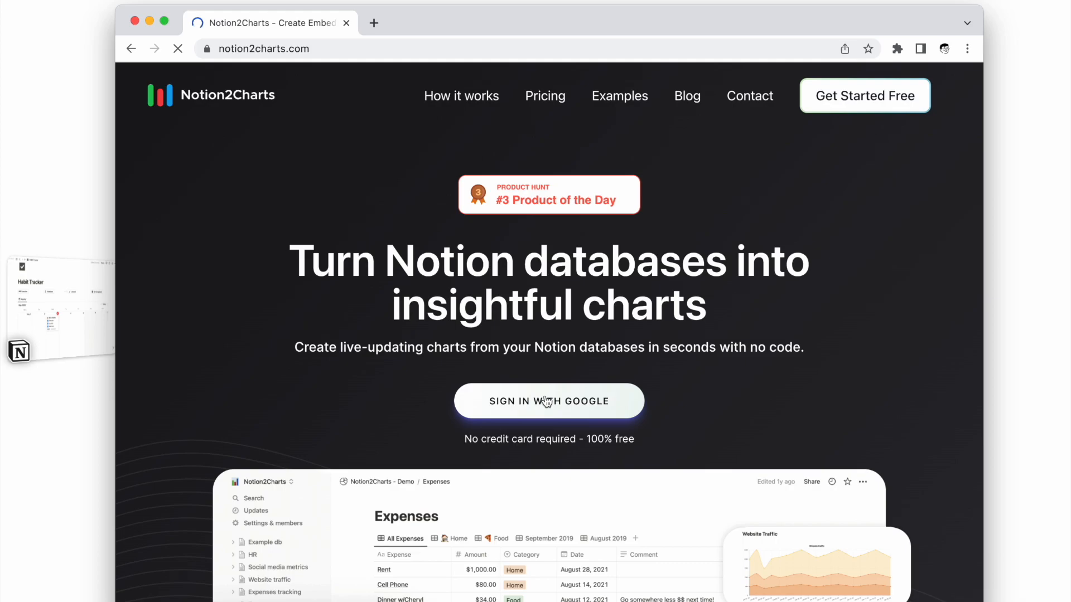
Create a new line chart using the Habit Tracker database as its data source.
left_click(549, 400)
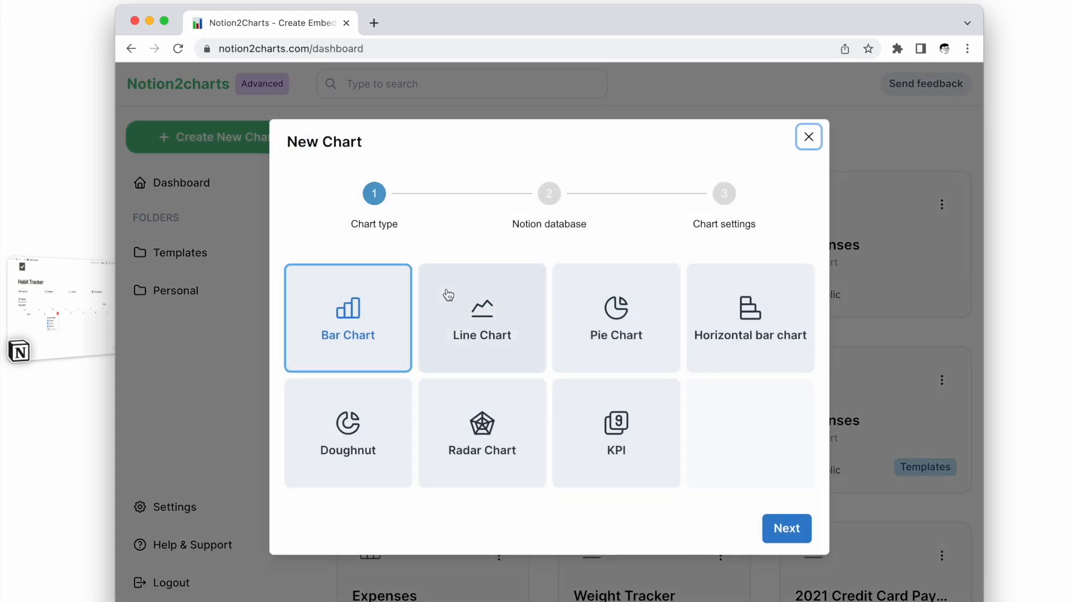
left_click(786, 527)
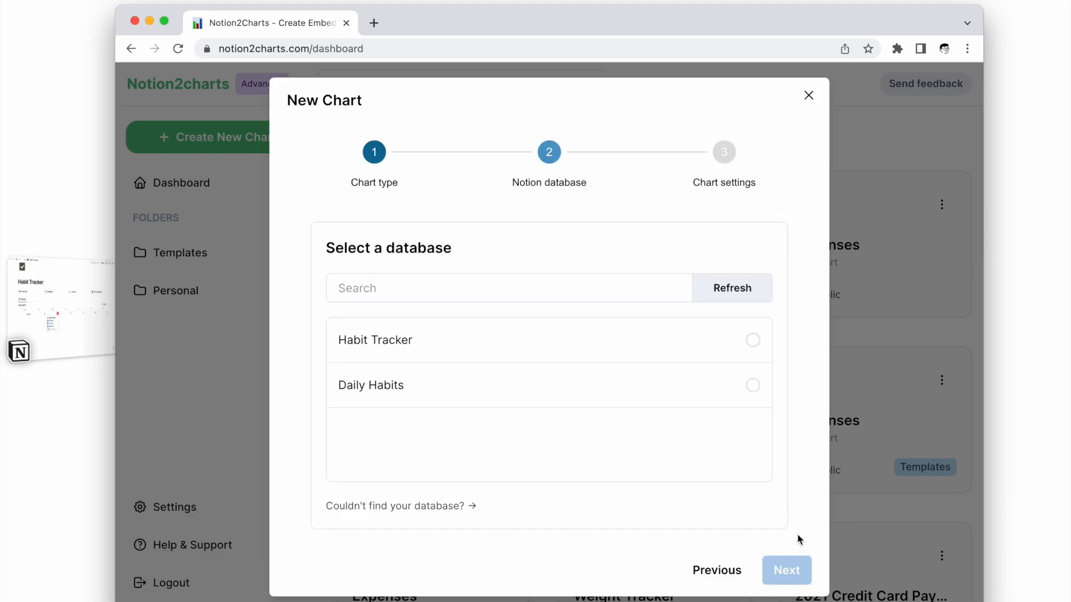
left_click(752, 341)
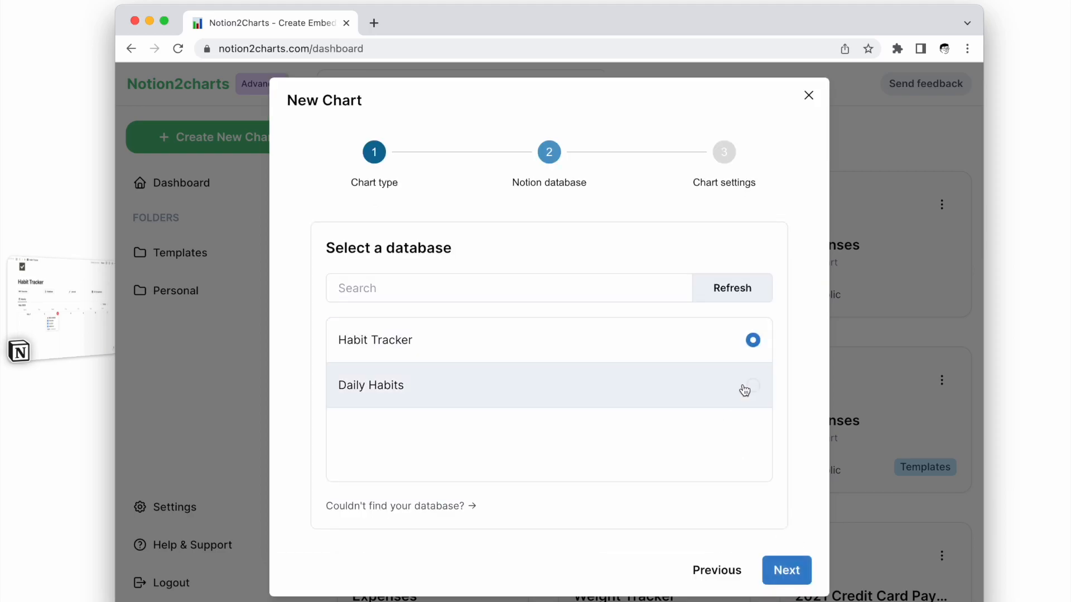
left_click(785, 570)
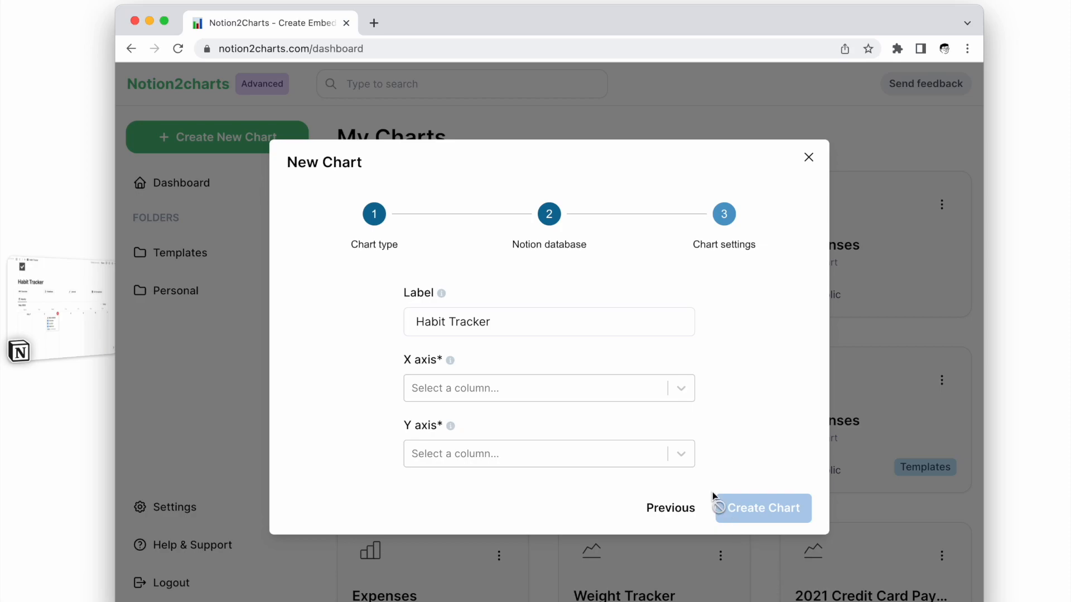
Plot Date on the X axis and Progress on the Y axis.
left_click(549, 388)
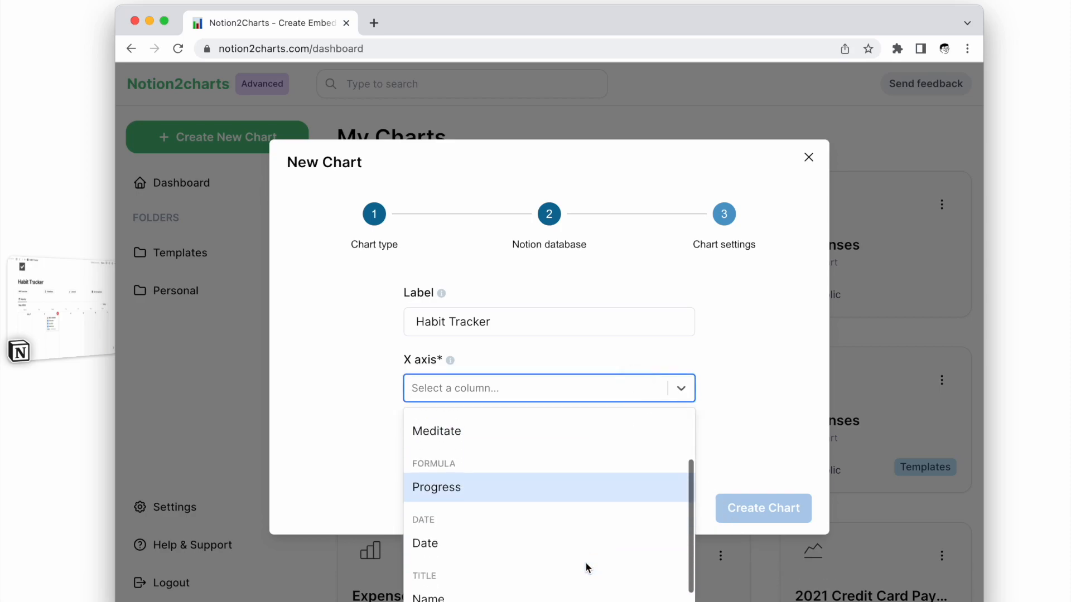
left_click(425, 543)
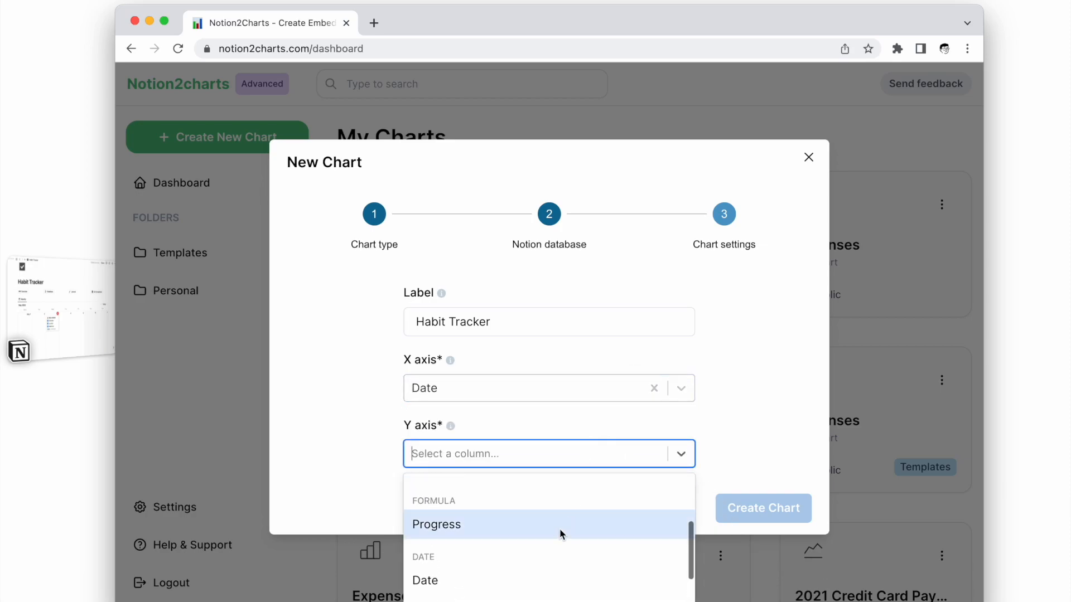
left_click(437, 524)
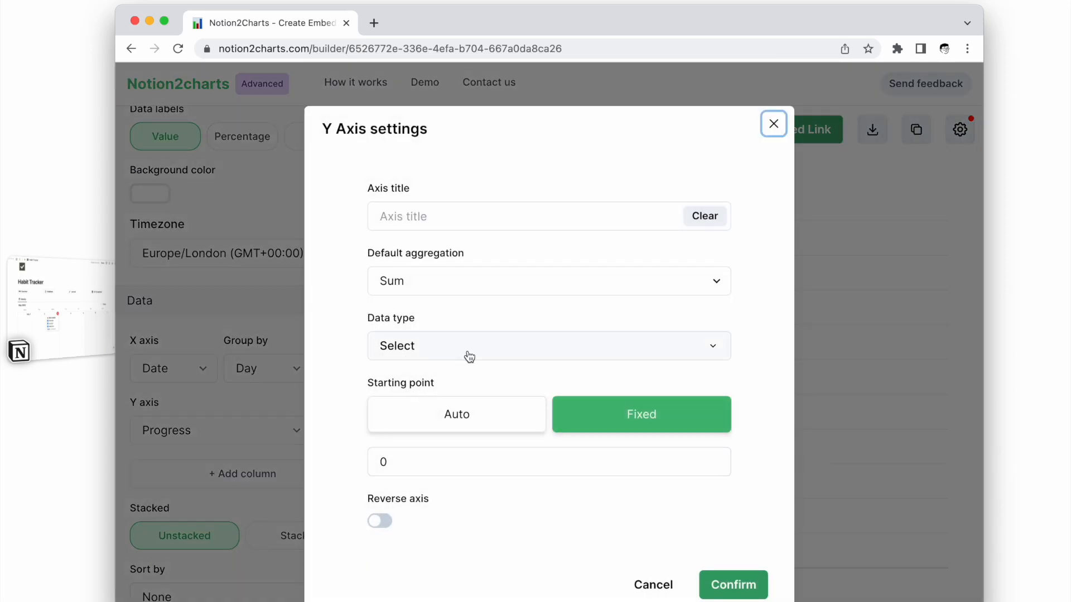
Fix the Y axis to start at 0 as a percentage scale, confirm, and get the embed link.
left_click(772, 124)
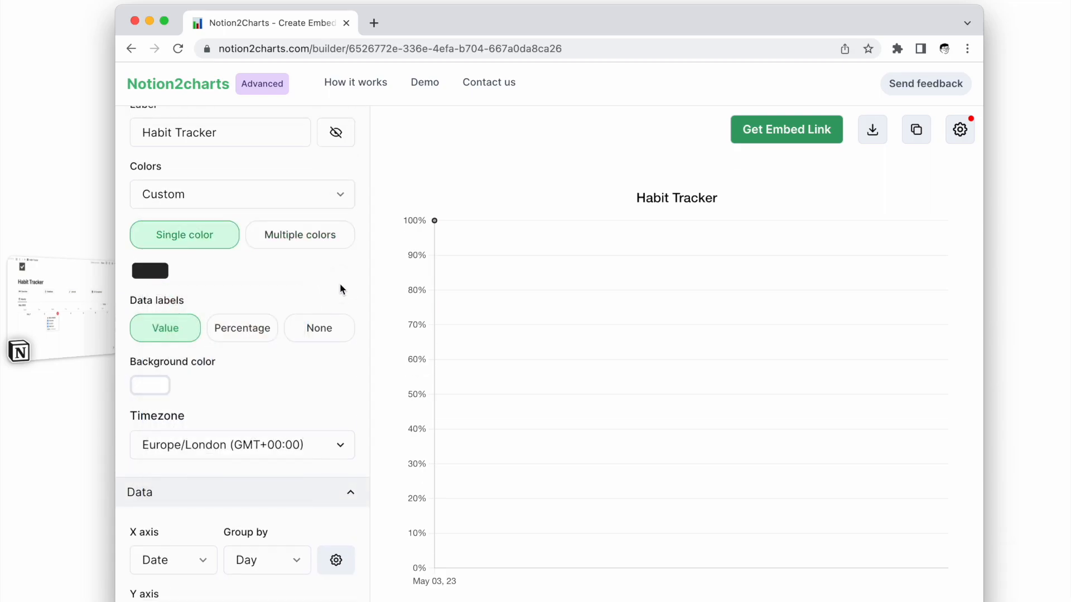
scroll("down", 3)
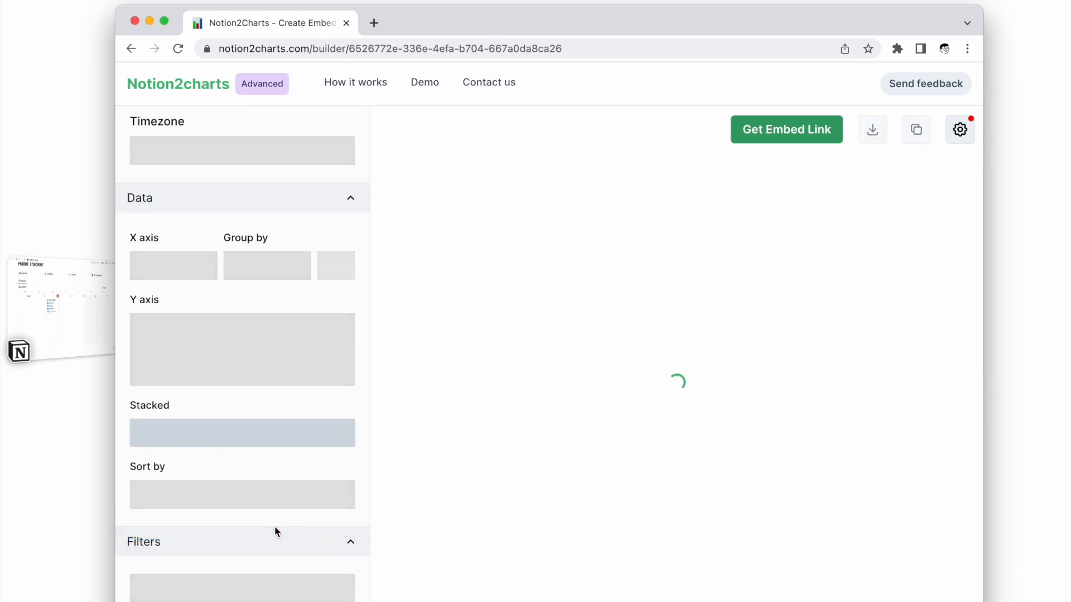
left_click(786, 129)
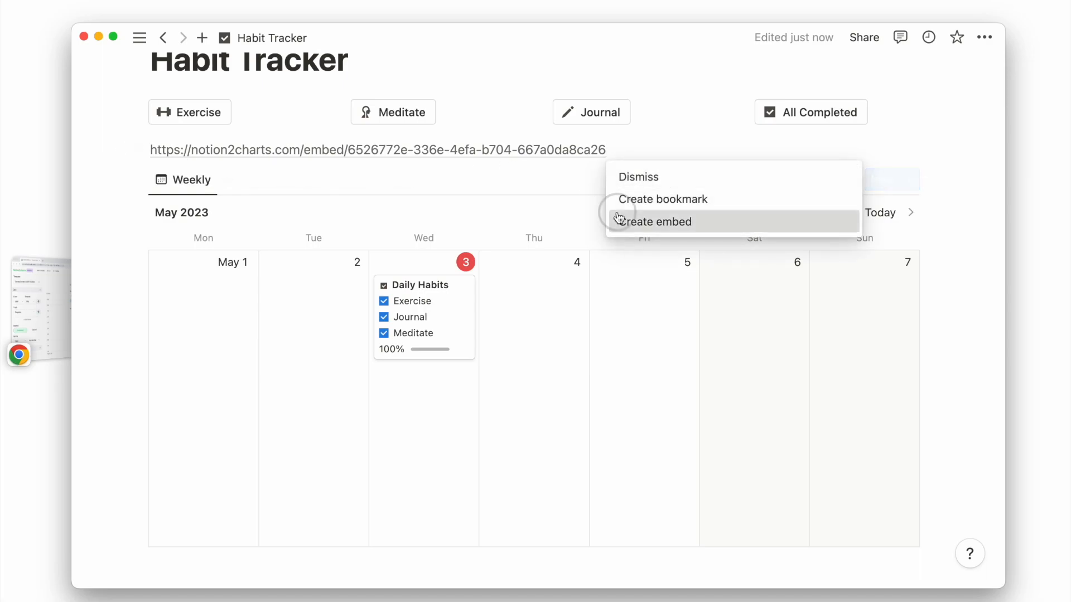
Turn the pasted Notion2Charts link into an embedded chart below the habit buttons.
left_click(661, 221)
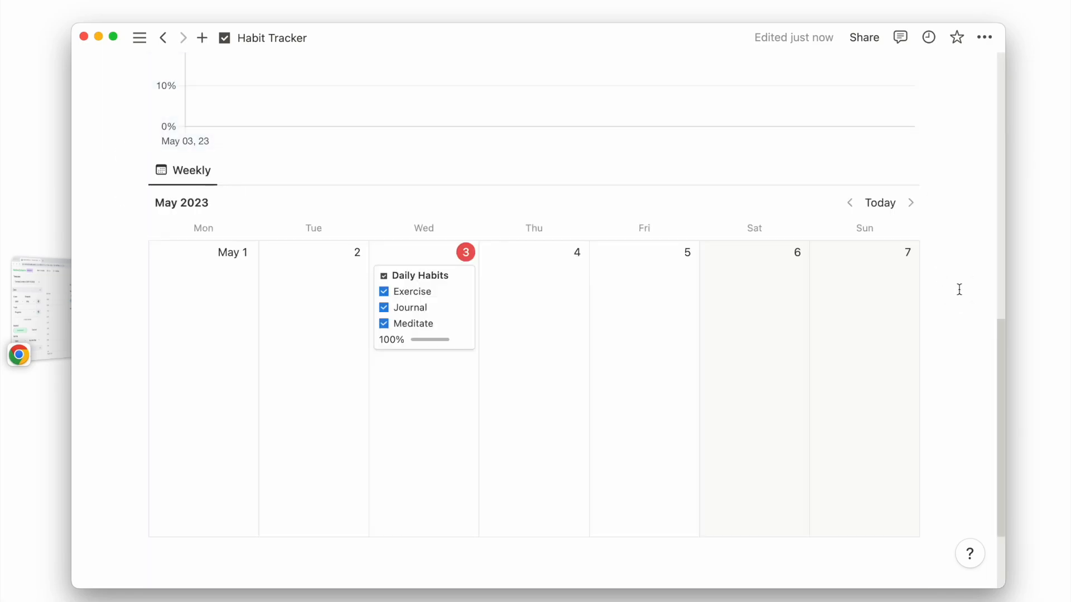
left_click(424, 276)
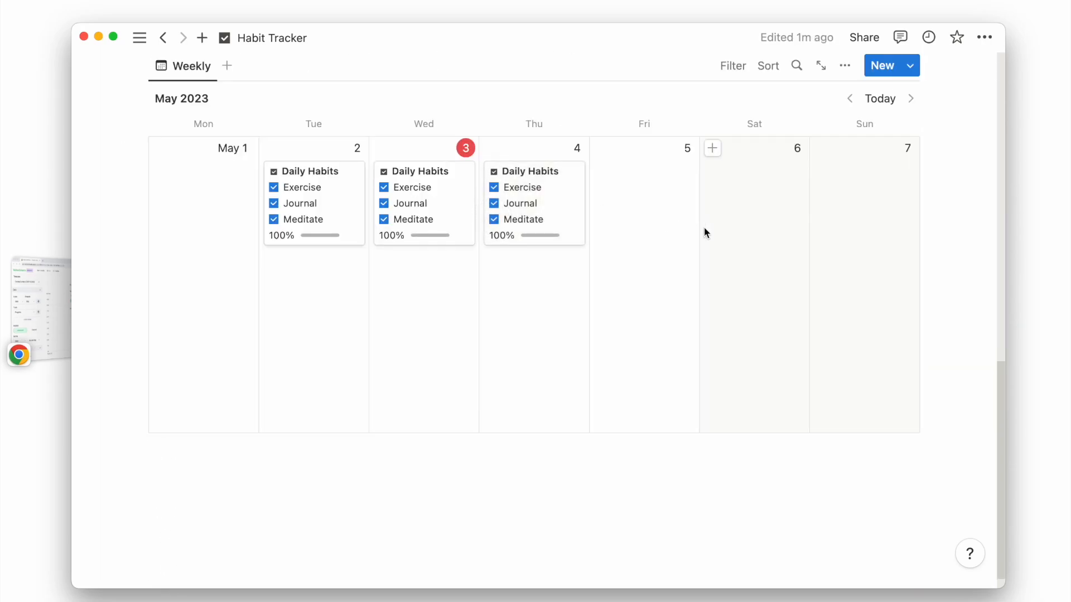
Reload the embedded chart so it plots 100% progress for all three days.
left_click(163, 38)
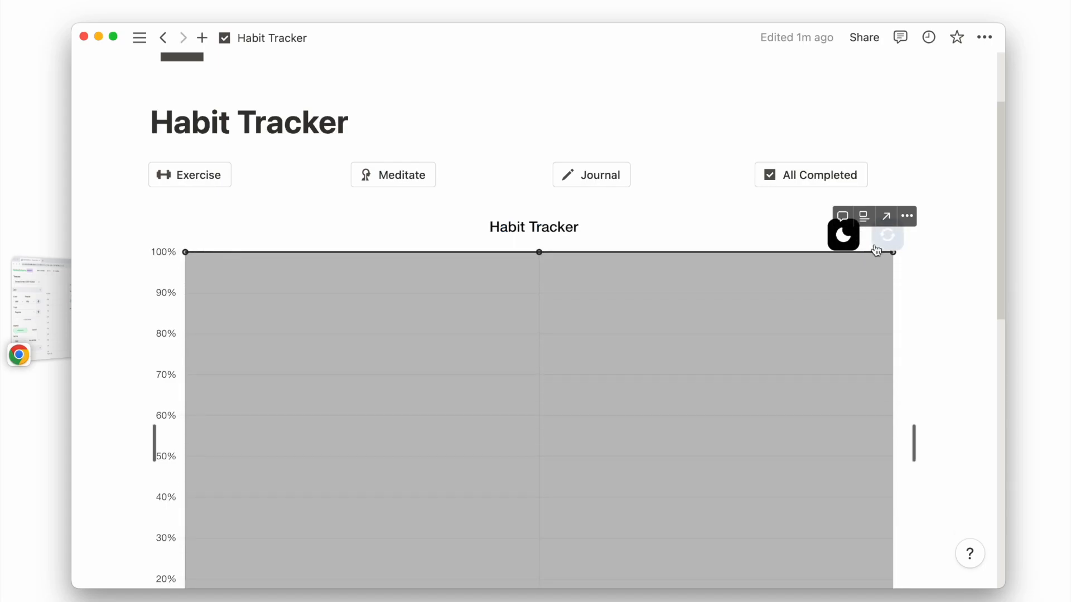
scroll("up", 3)
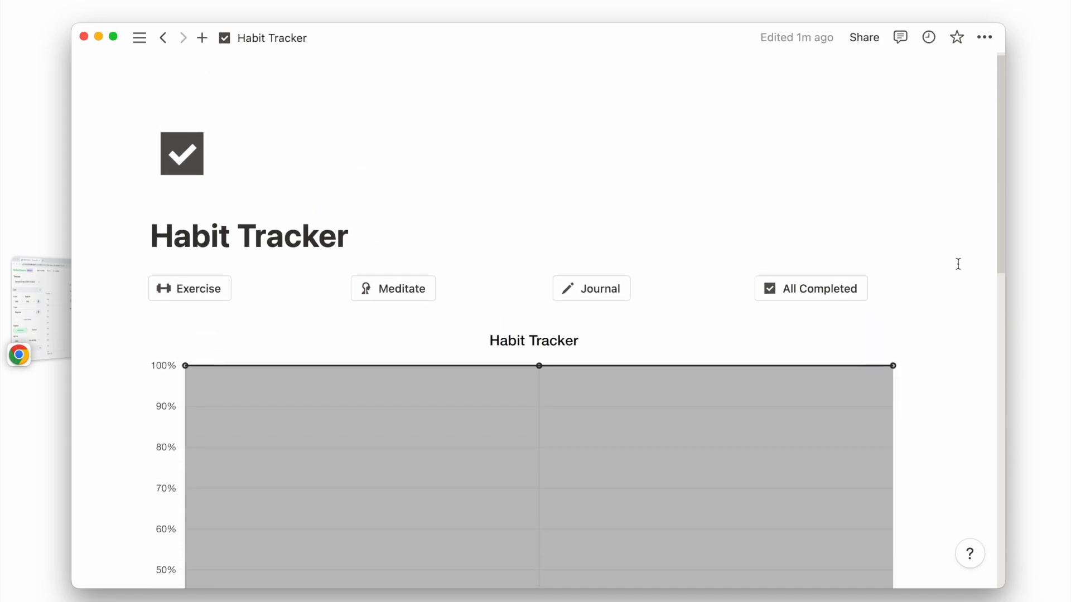